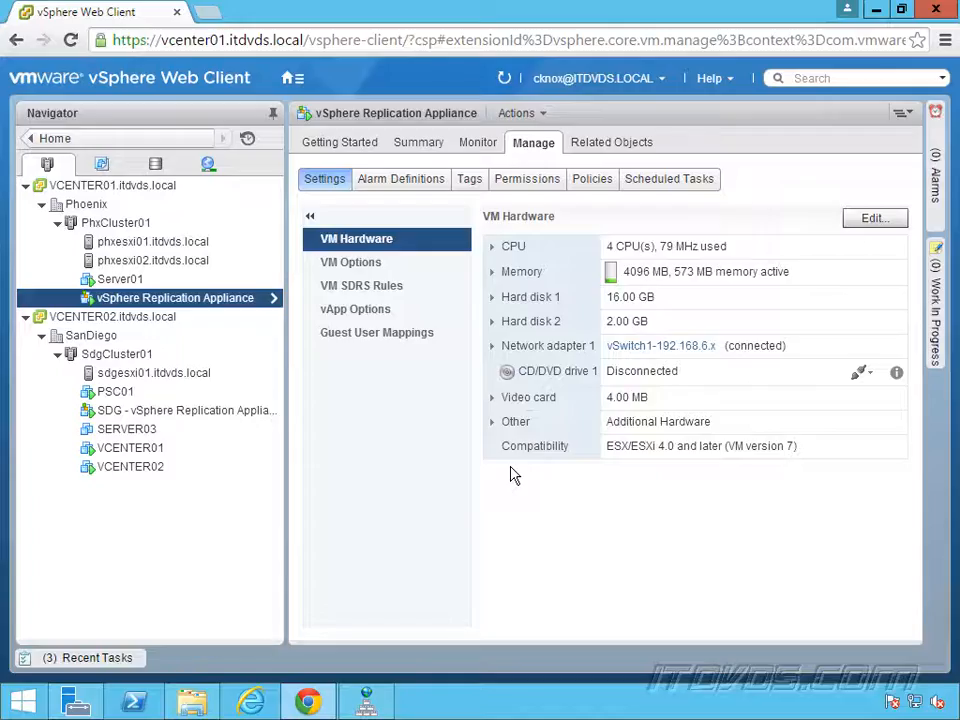
pyautogui.moveTo(548, 272)
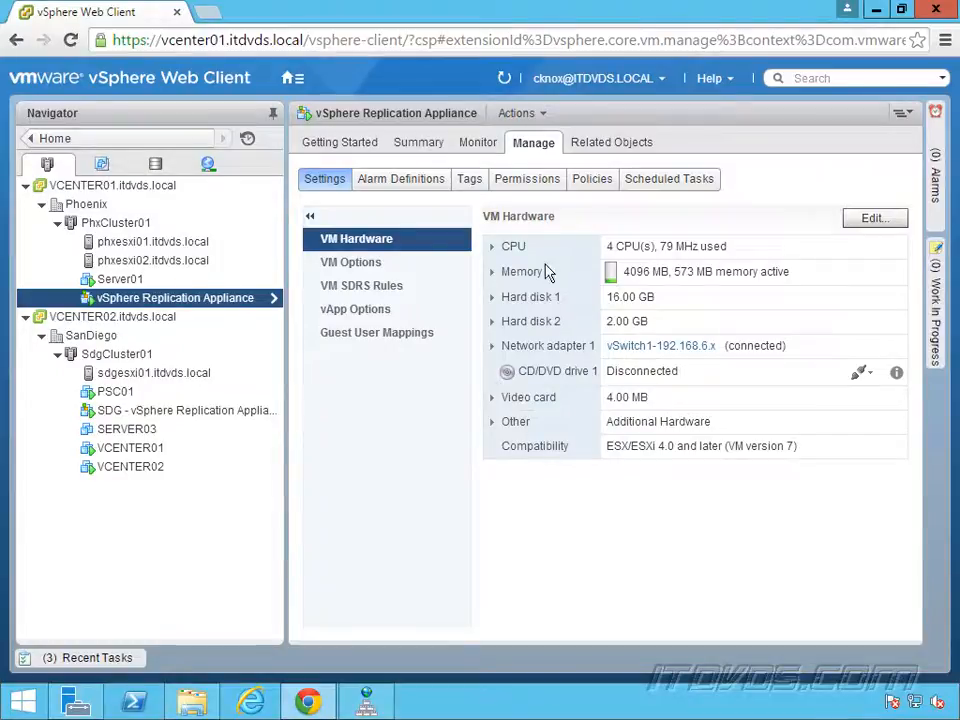
# Select Server01 under PhxCluster01 and show its Manage > Settings hardware view.
pyautogui.click(120, 280)
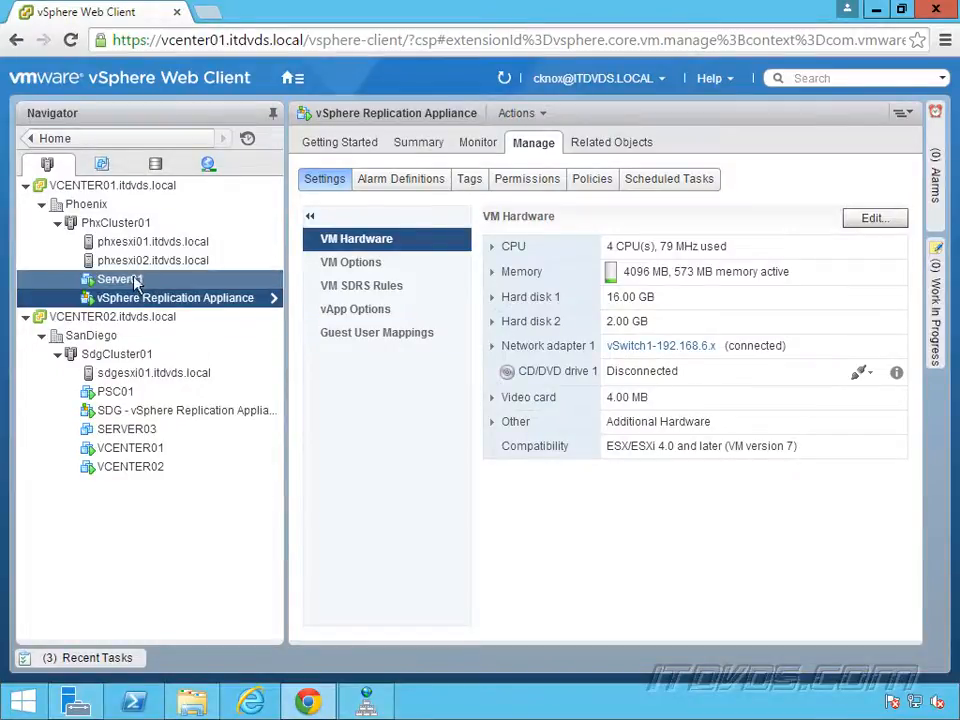
pyautogui.click(120, 280)
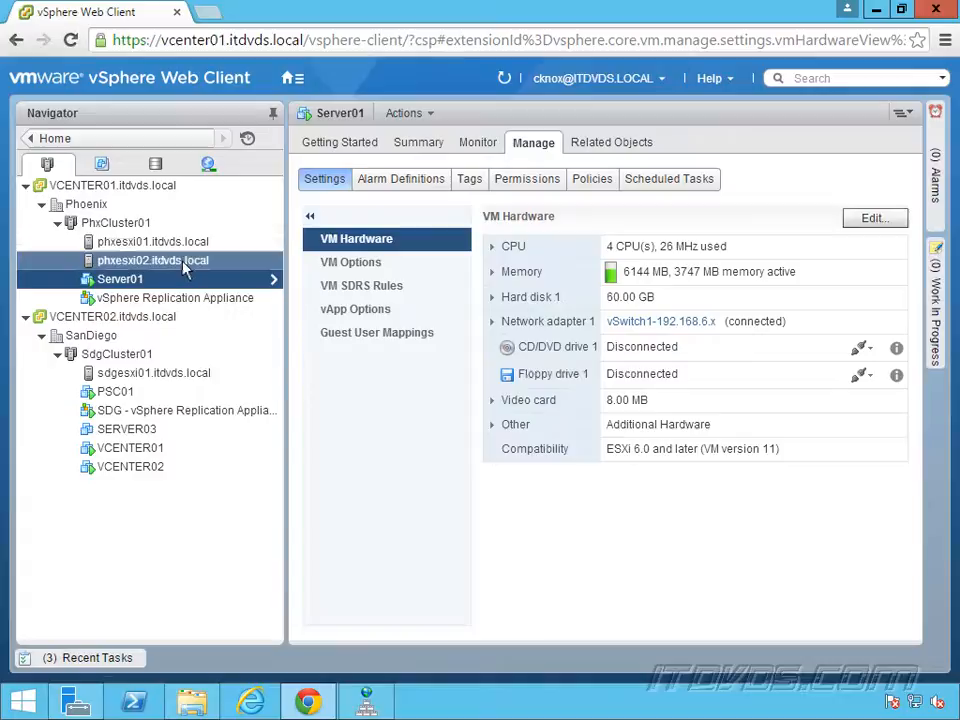
pyautogui.click(116, 390)
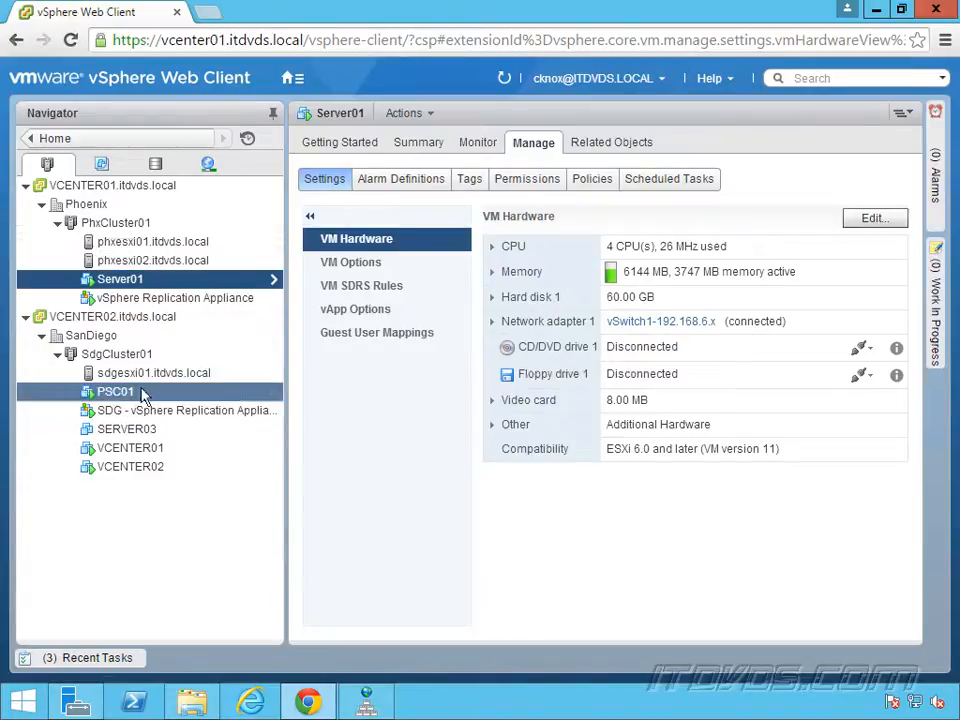
# Show the right-click actions menu for Server01 in the Navigator.
pyautogui.rightClick(120, 278)
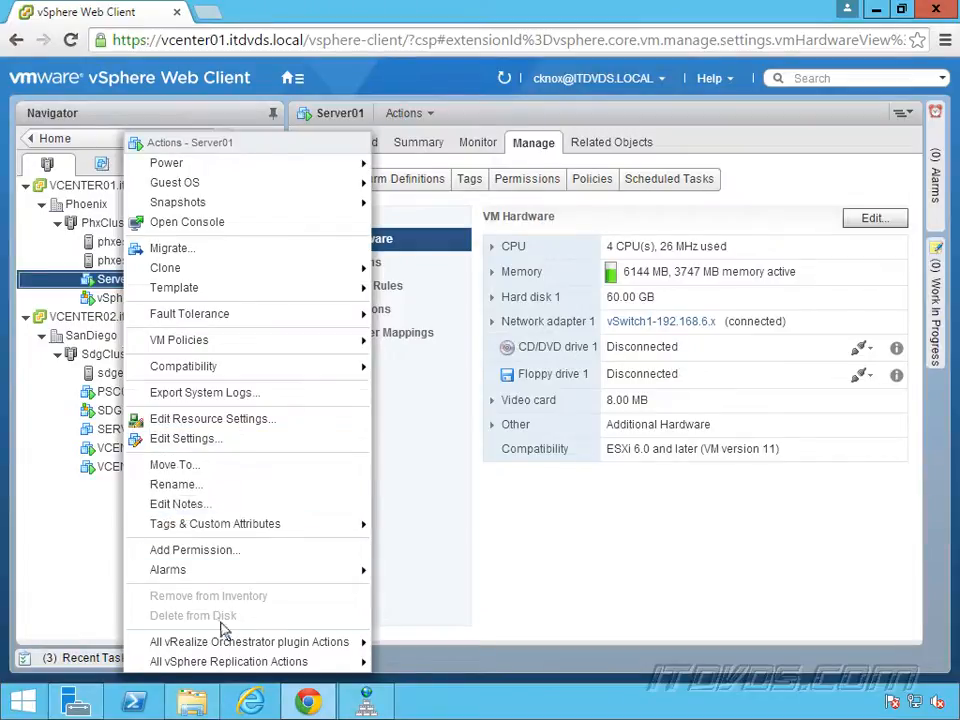
pyautogui.moveTo(228, 660)
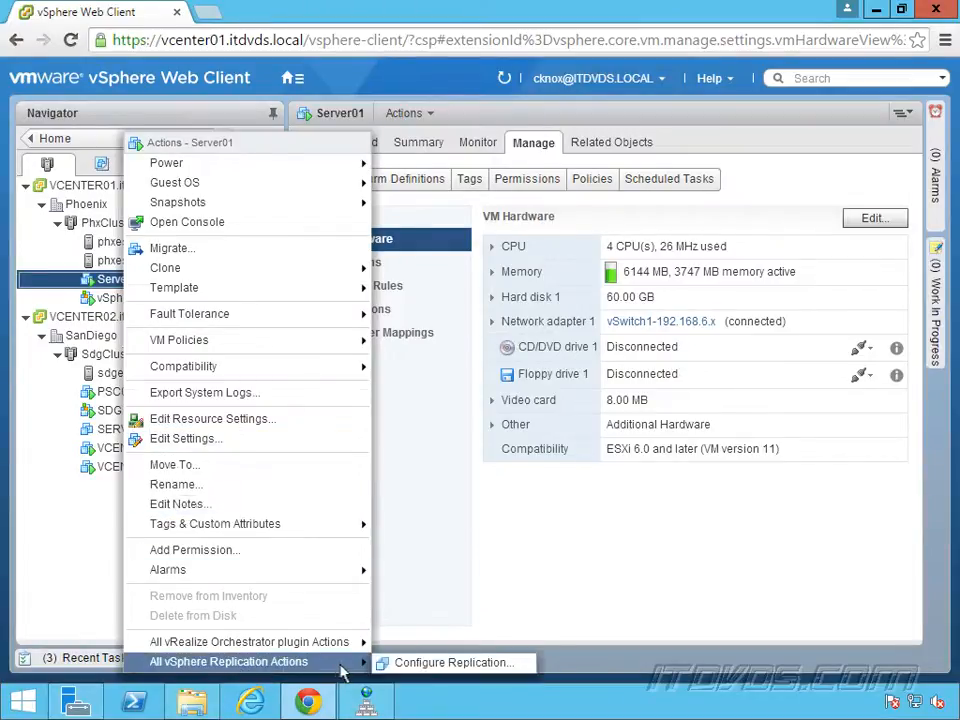
pyautogui.moveTo(452, 662)
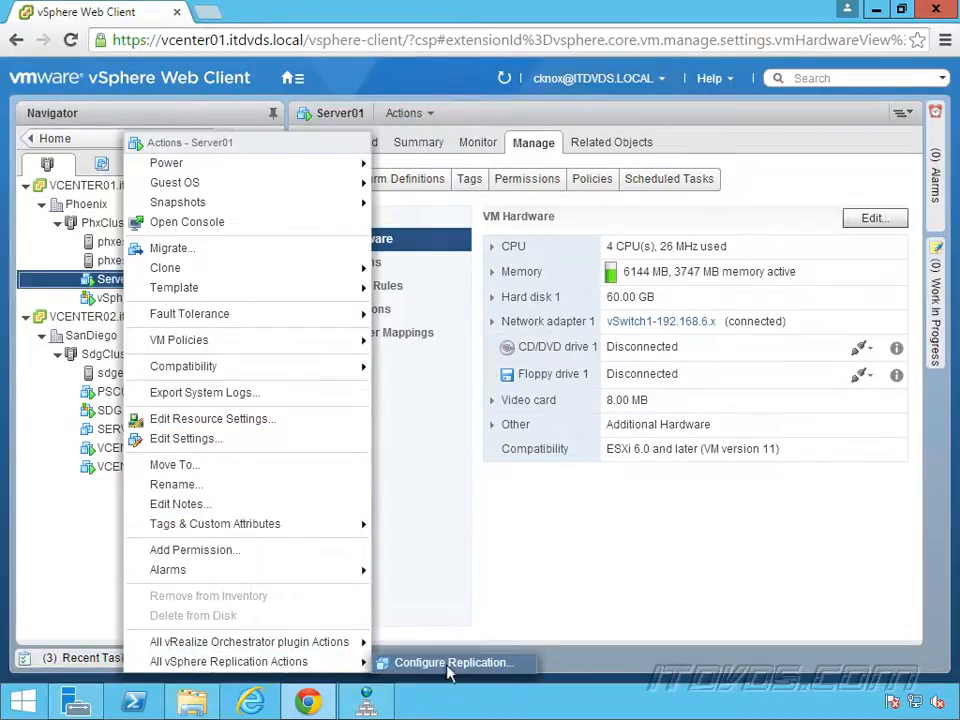
# Start the Configure Replication wizard for Server01 with 'Replicate to a vCenter Server' kept.
pyautogui.click(452, 662)
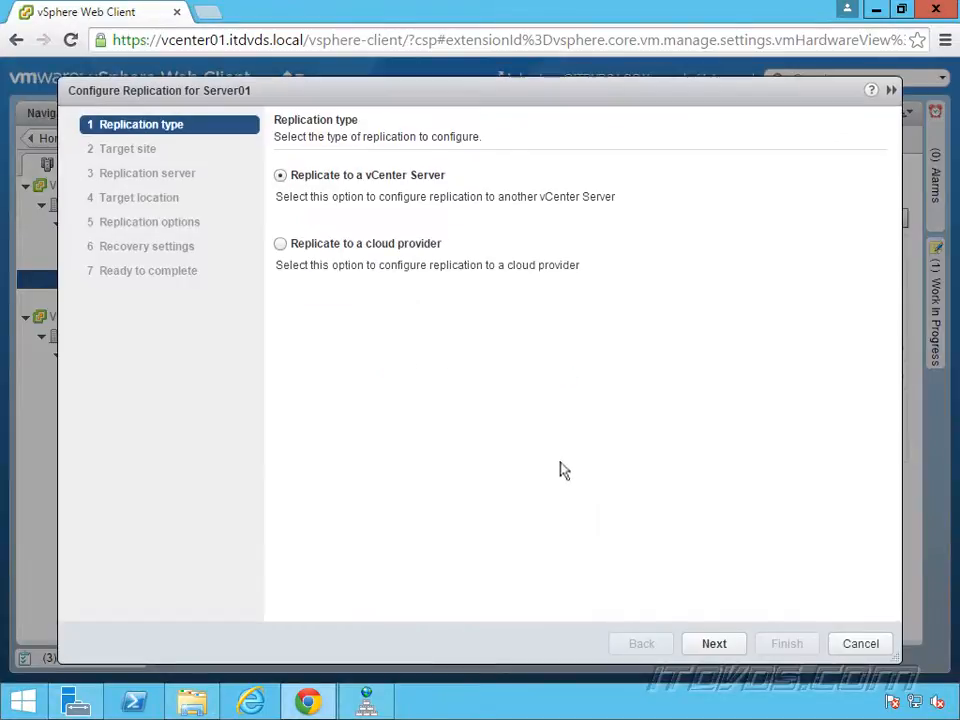
pyautogui.moveTo(518, 418)
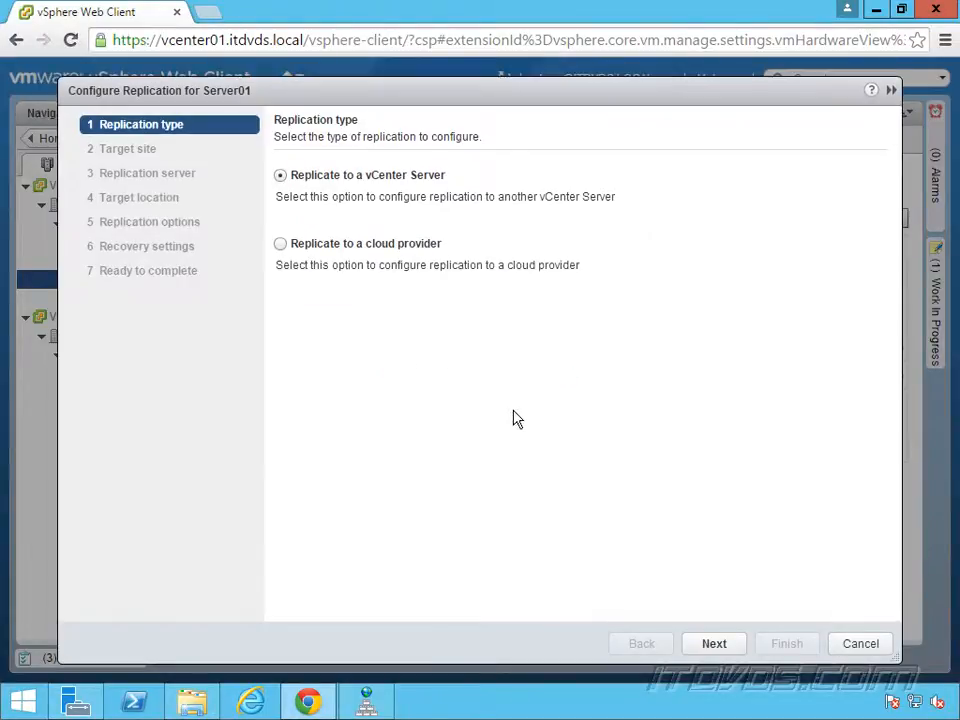
pyautogui.moveTo(428, 196)
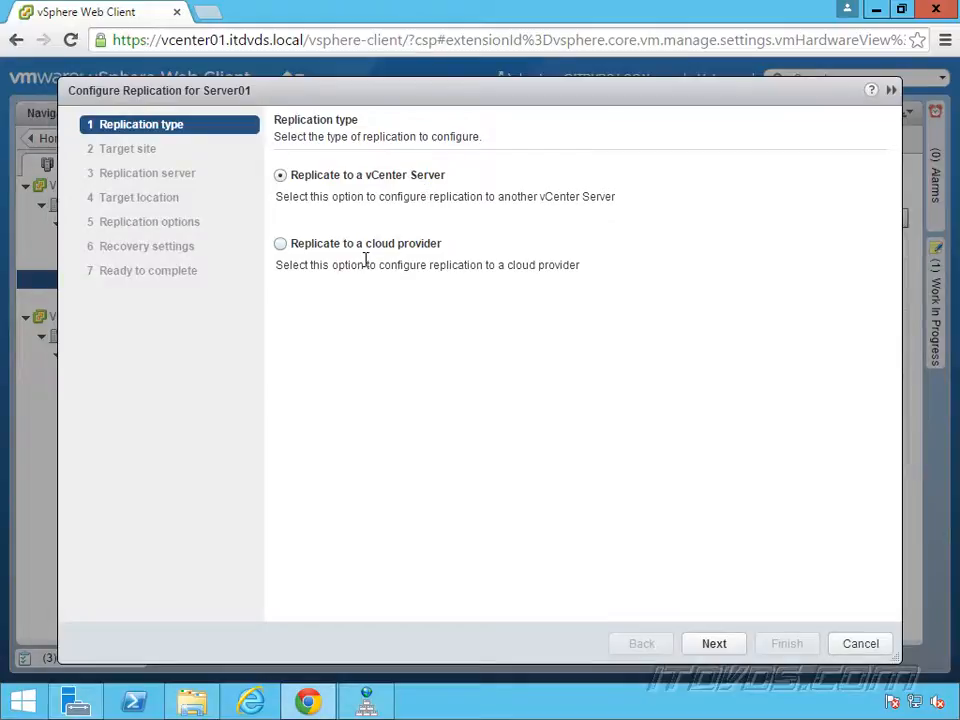
pyautogui.moveTo(378, 272)
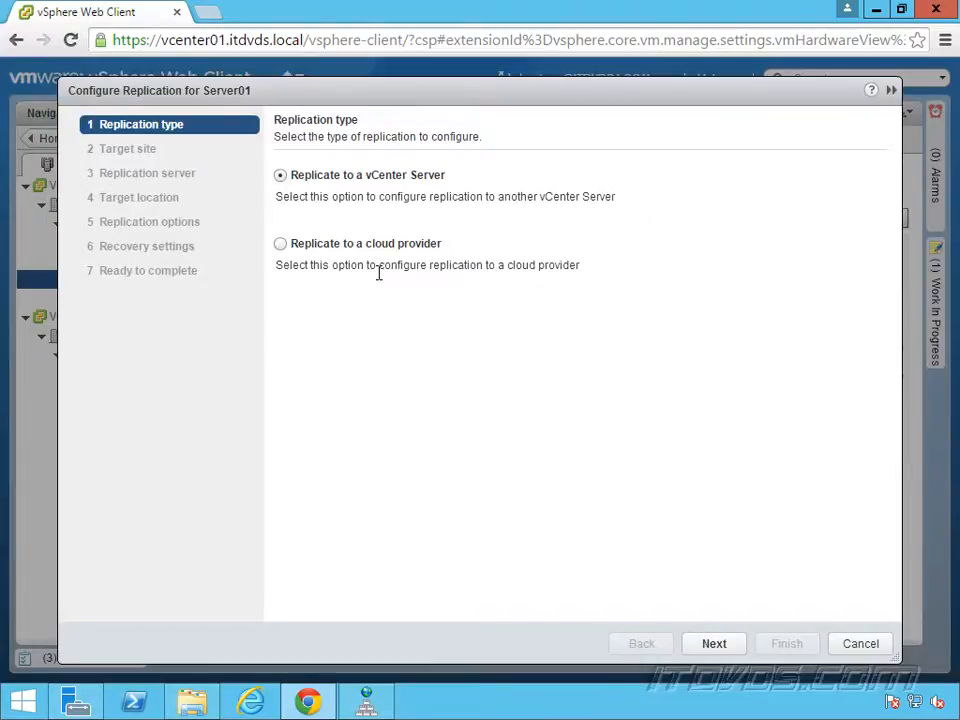
pyautogui.moveTo(330, 258)
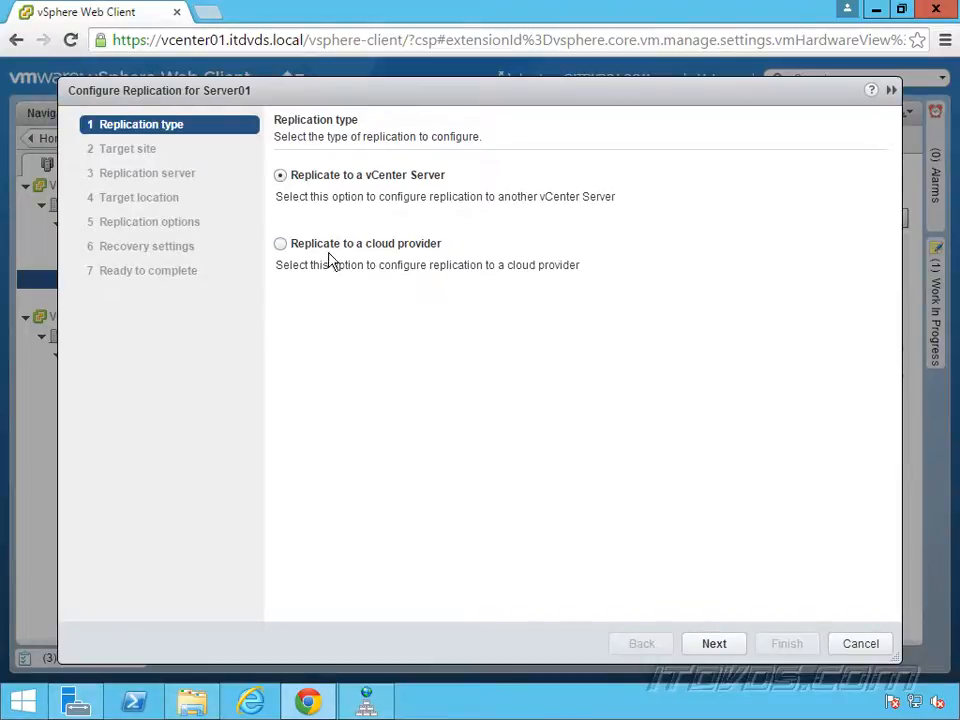
# Advance to Target site and choose VCENTER02.itdvds.local, with validation succeeding.
pyautogui.click(714, 644)
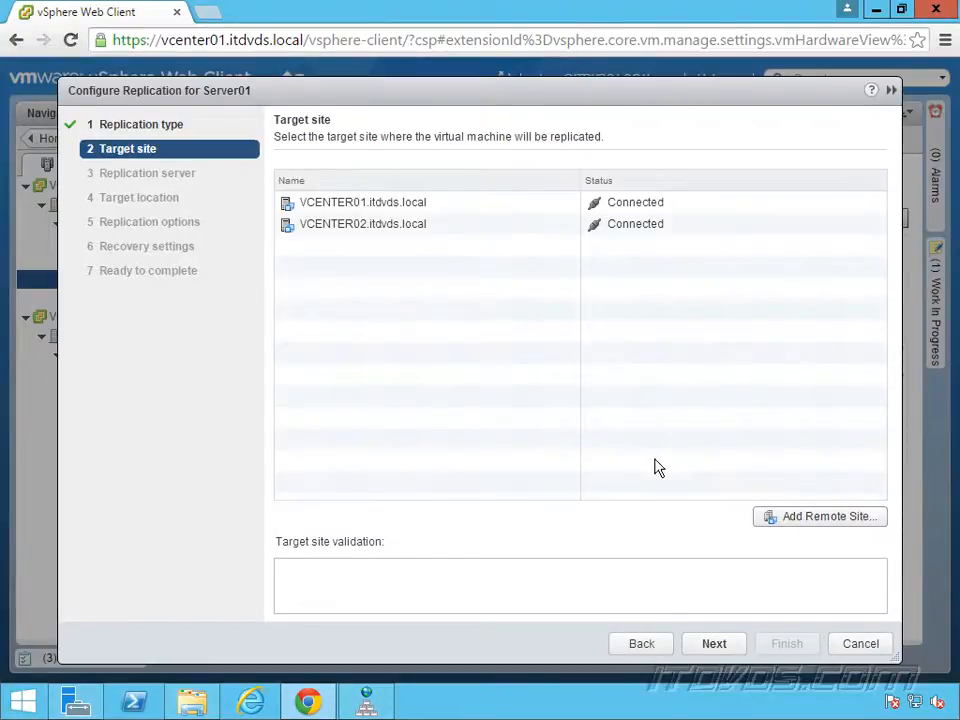
pyautogui.click(362, 224)
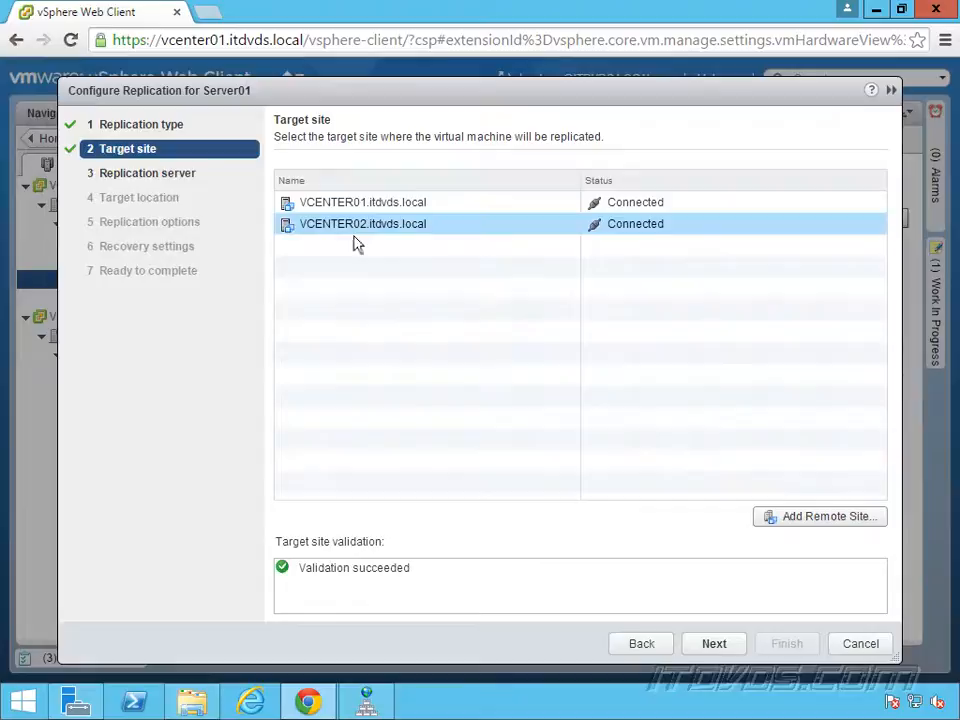
pyautogui.moveTo(428, 276)
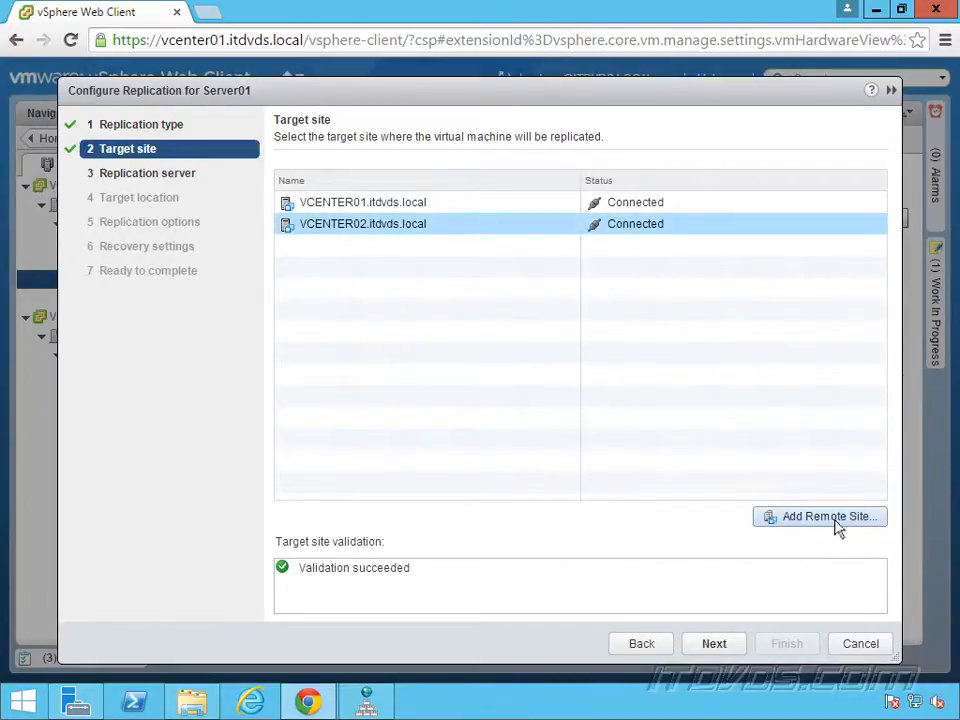
# Advance to Replication server keeping 'Auto-assign vSphere Replication server' selected.
pyautogui.click(714, 644)
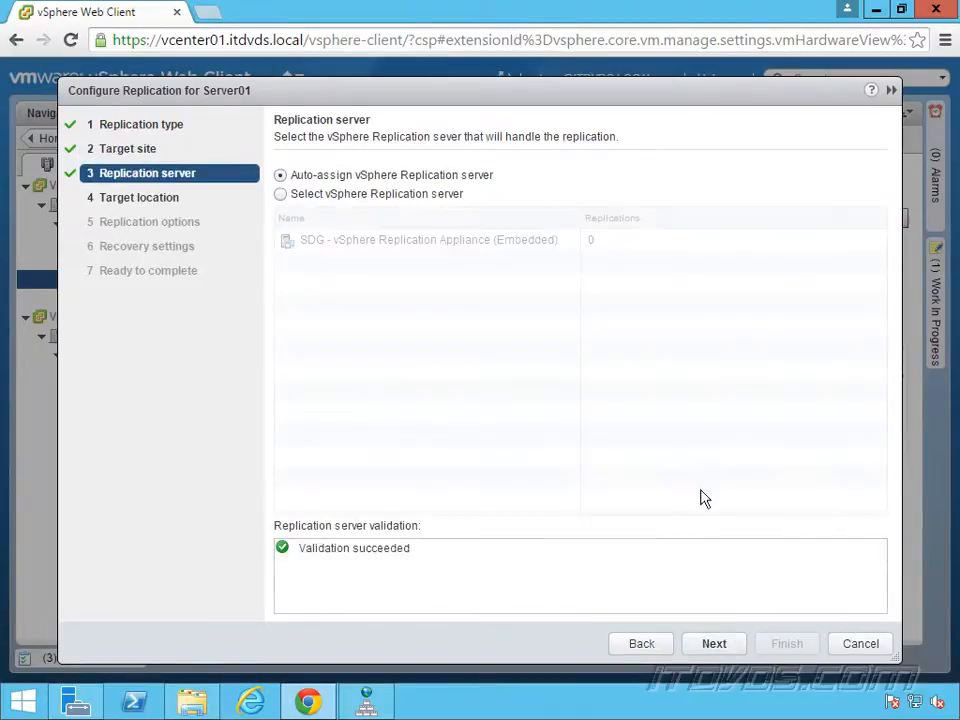
pyautogui.moveTo(696, 488)
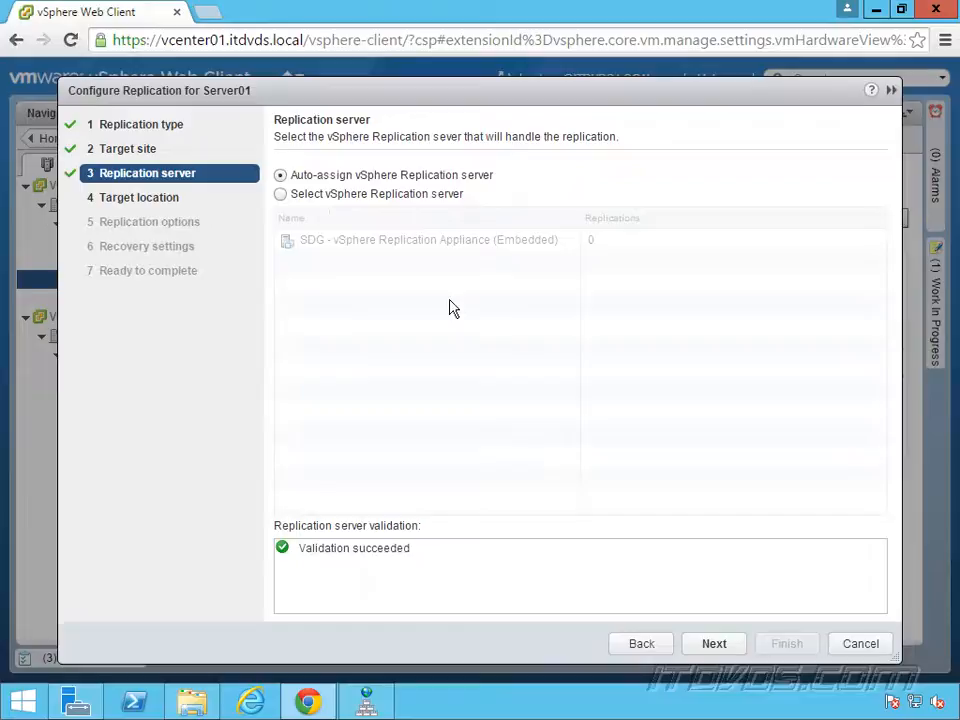
# Advance to Target location and edit where Server01's replicated files will be stored.
pyautogui.click(712, 644)
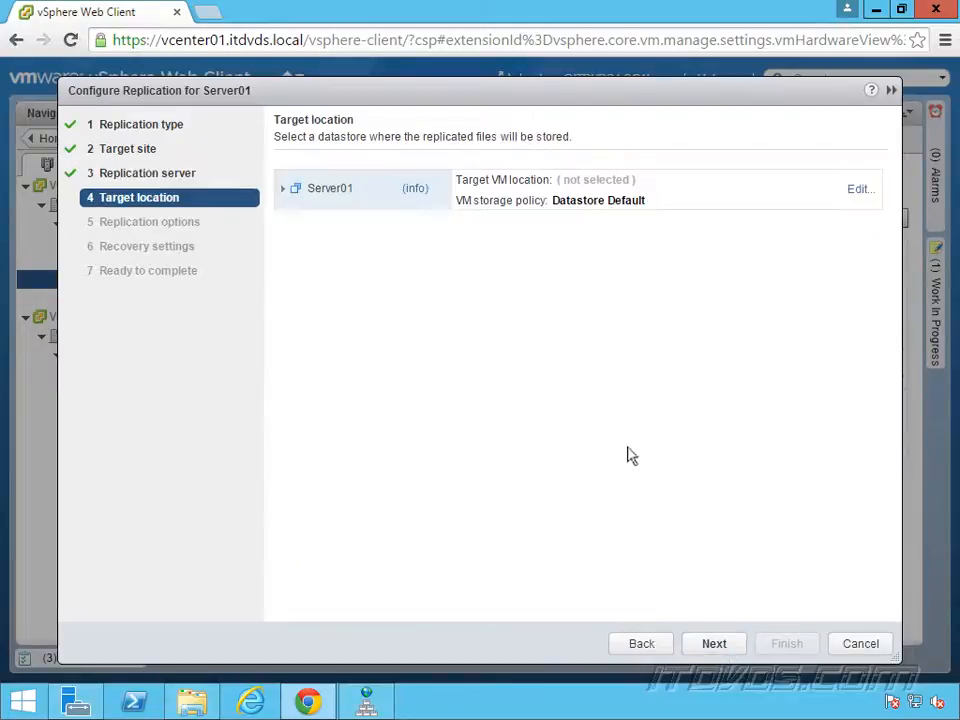
pyautogui.moveTo(636, 452)
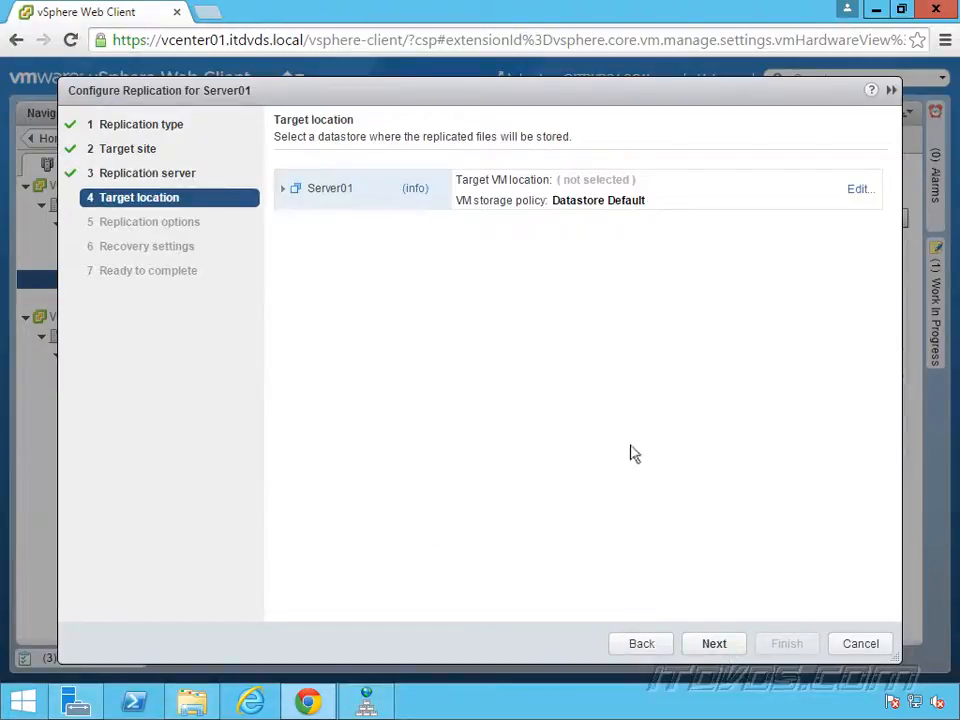
pyautogui.moveTo(536, 152)
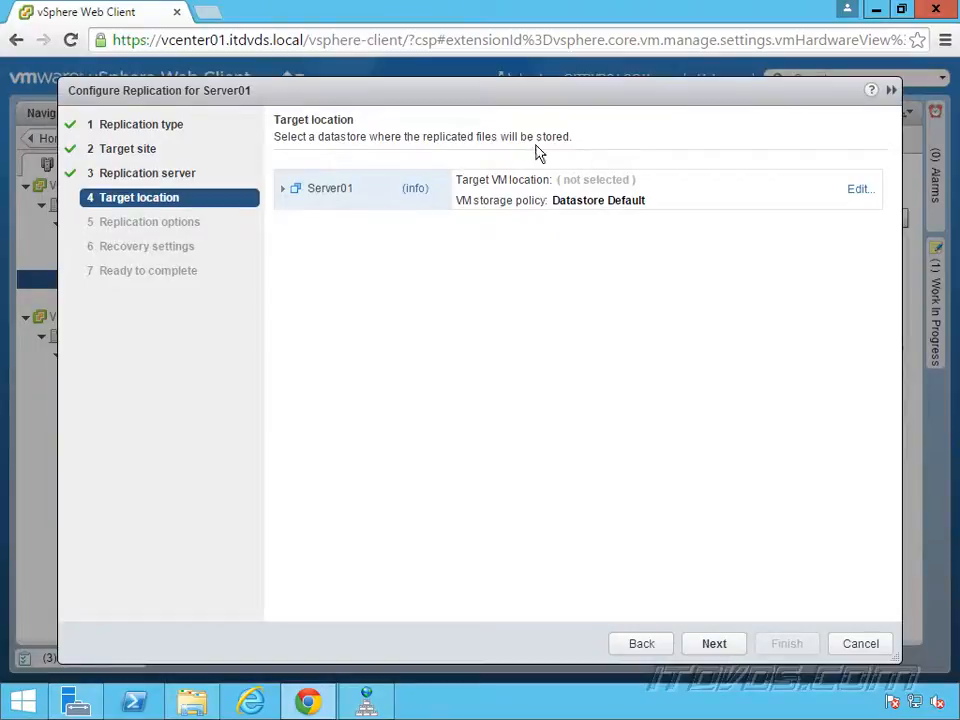
pyautogui.moveTo(860, 196)
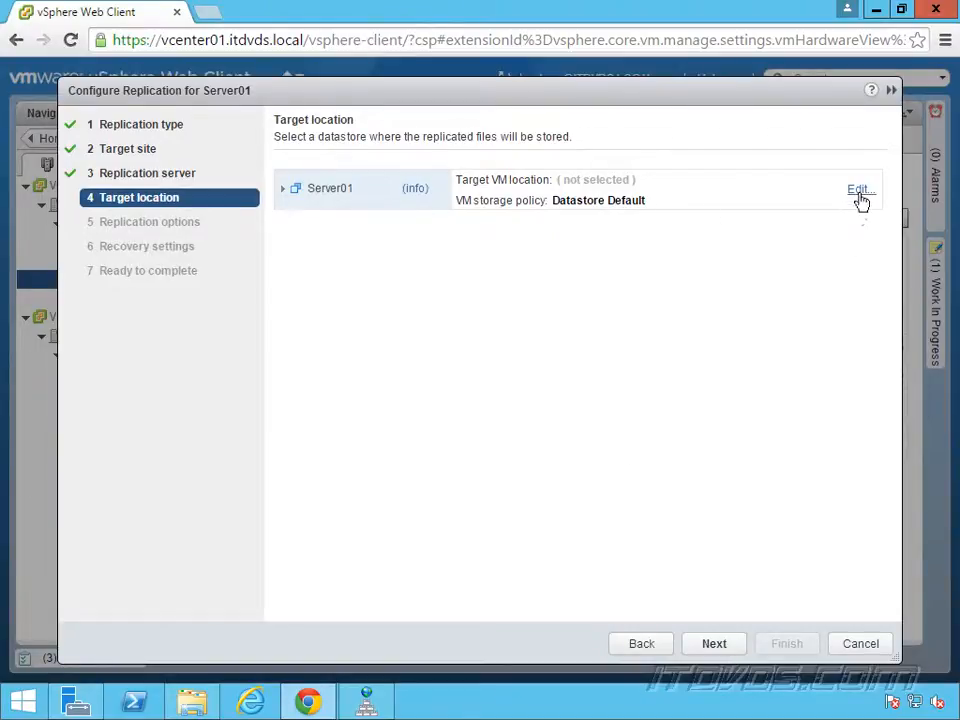
pyautogui.click(858, 190)
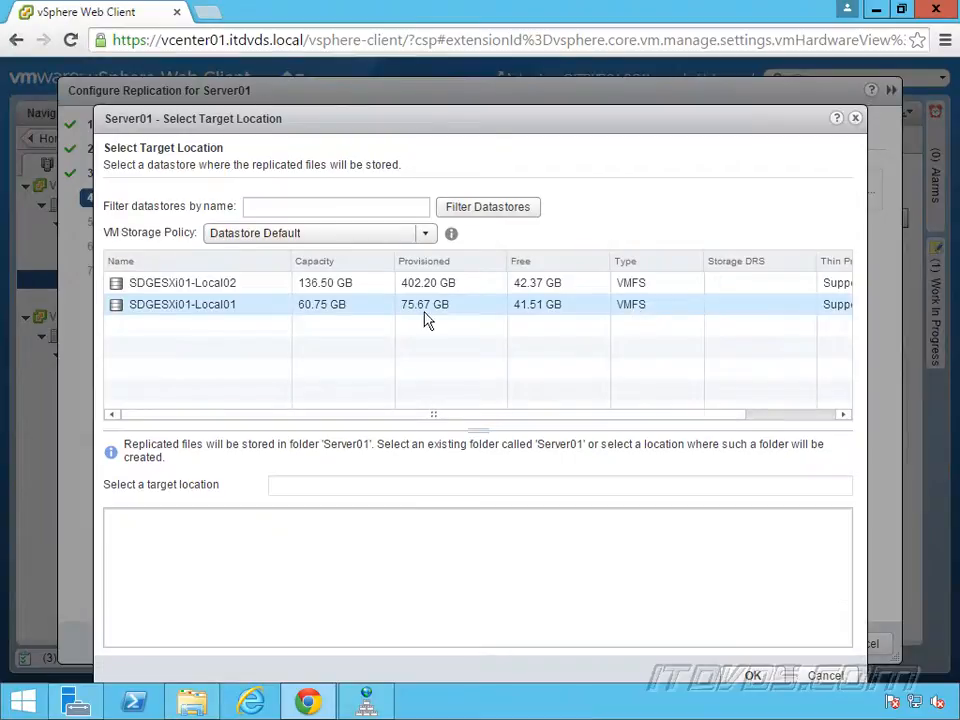
# Choose datastore SDGESXi01-Local01 with Datastore Default policy as Server01's target location and confirm.
pyautogui.click(182, 304)
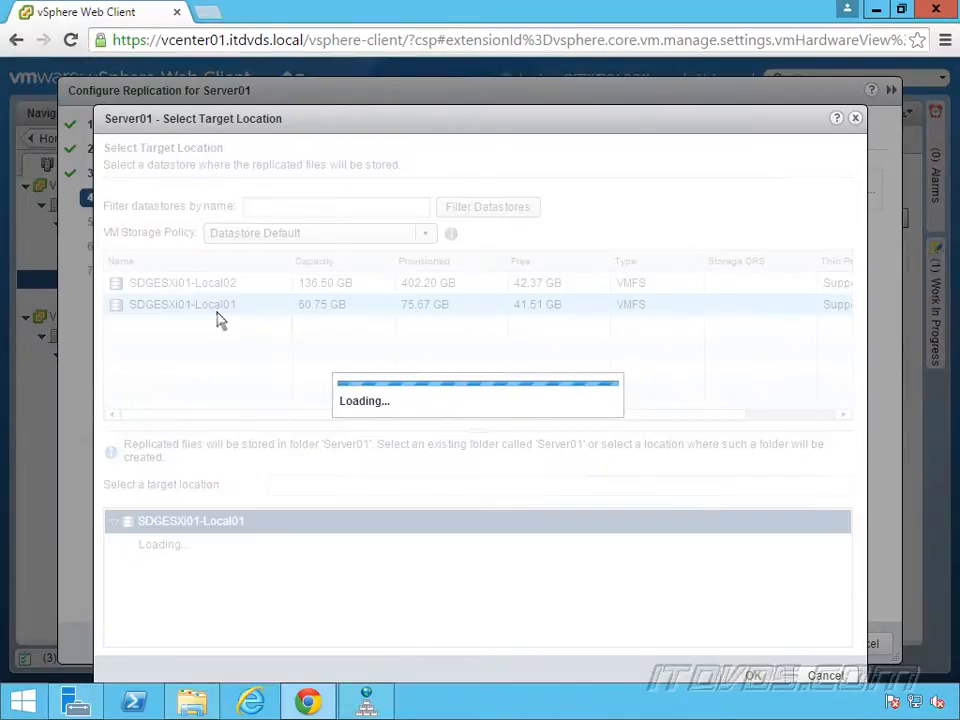
pyautogui.click(182, 304)
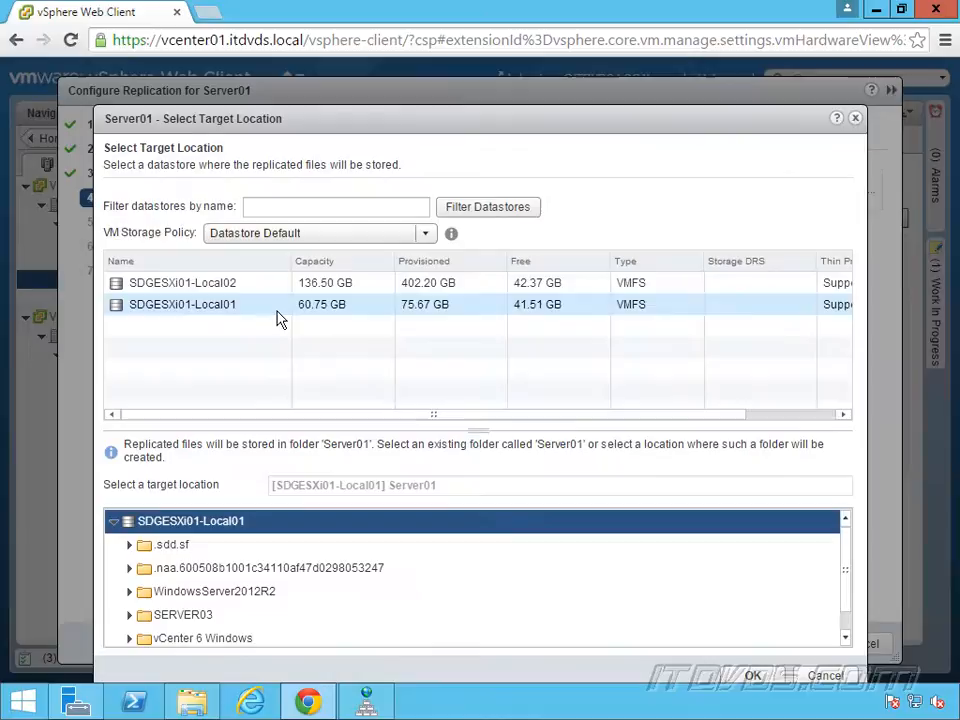
pyautogui.click(214, 592)
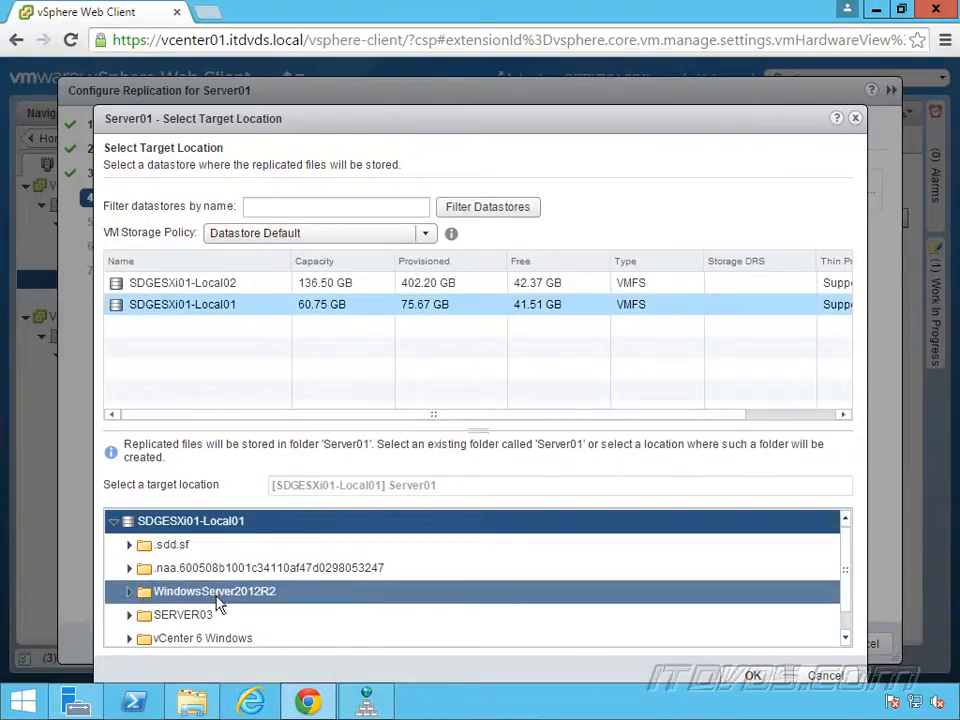
pyautogui.click(270, 568)
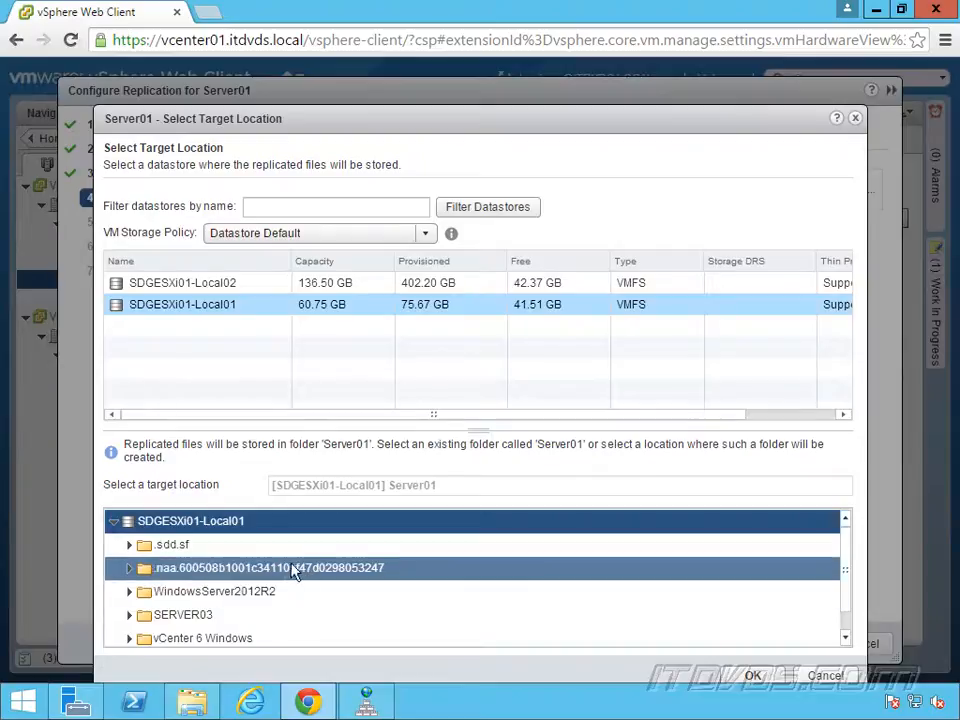
pyautogui.click(182, 614)
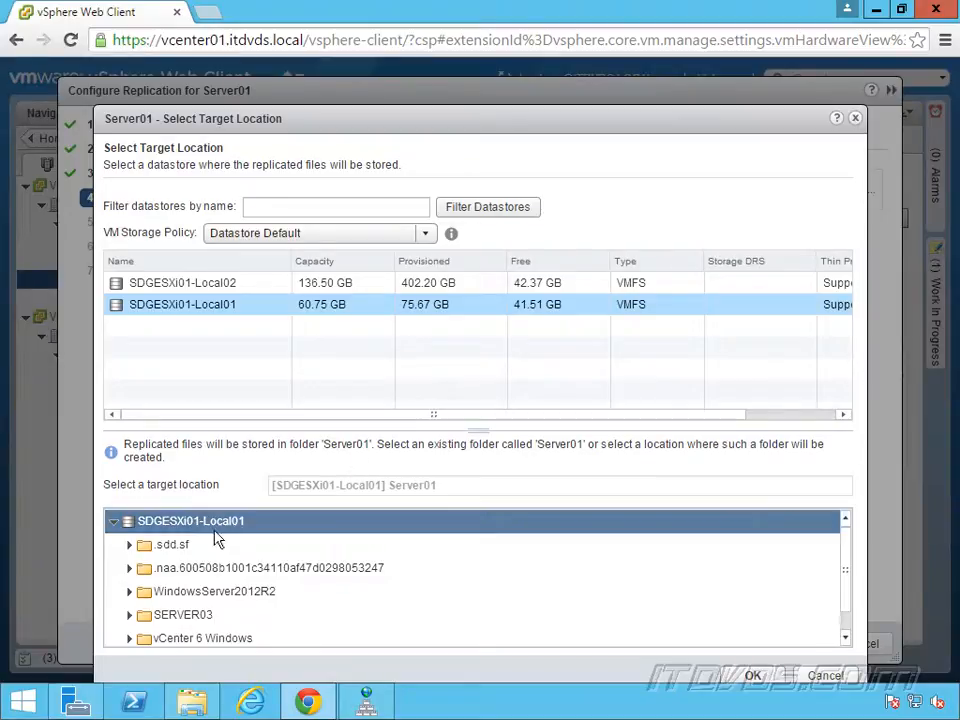
pyautogui.moveTo(236, 530)
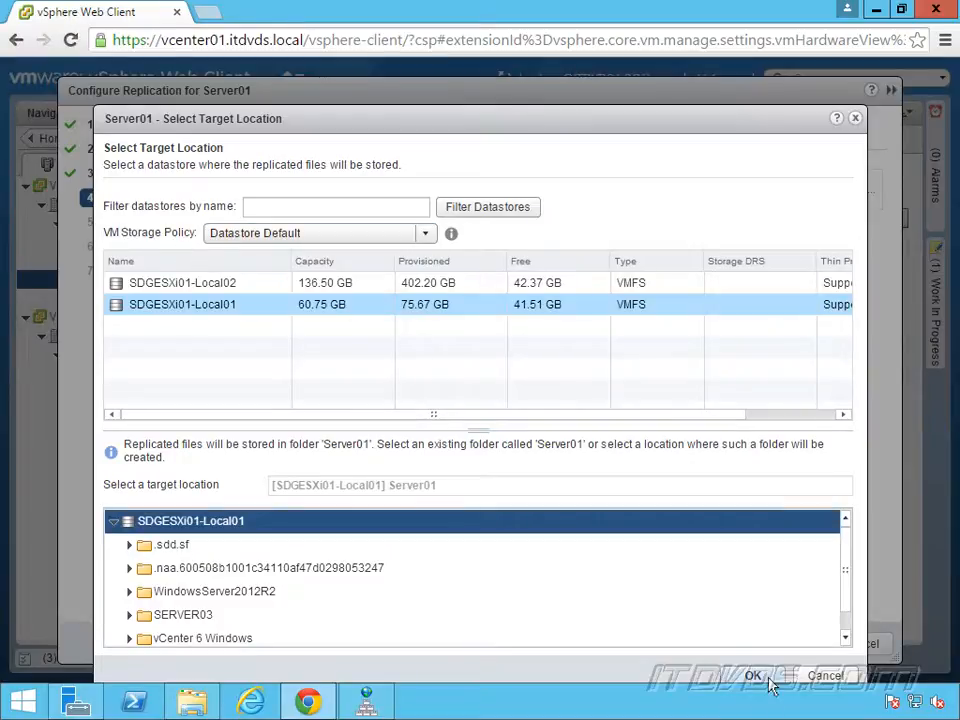
pyautogui.click(752, 676)
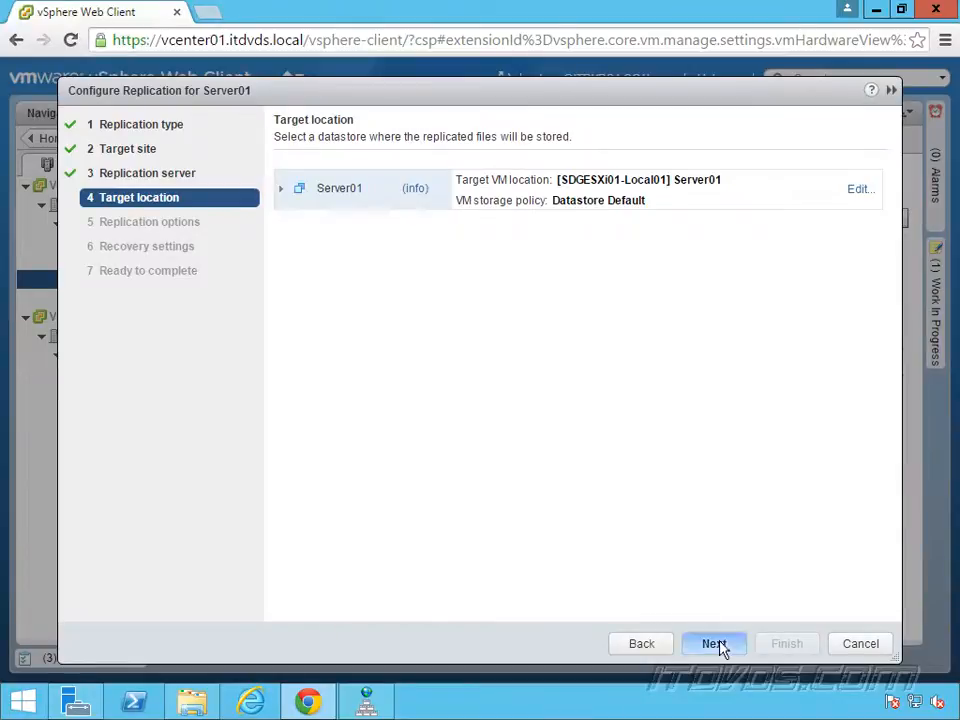
# Pass Replication options with quiescing and network compression left unchecked, reaching Recovery settings.
pyautogui.click(714, 644)
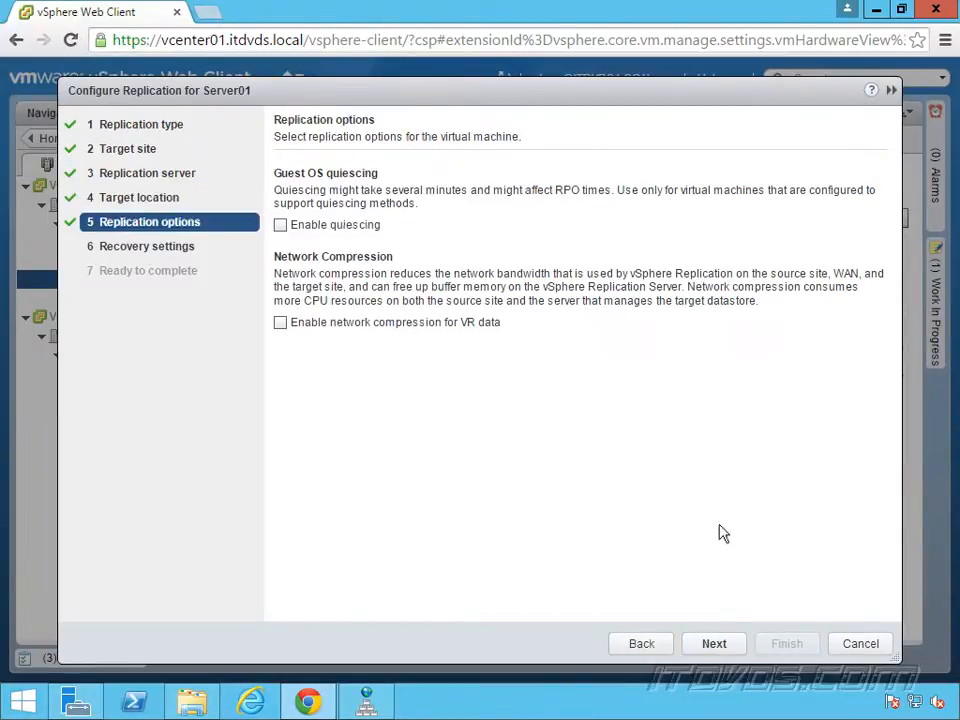
pyautogui.moveTo(442, 226)
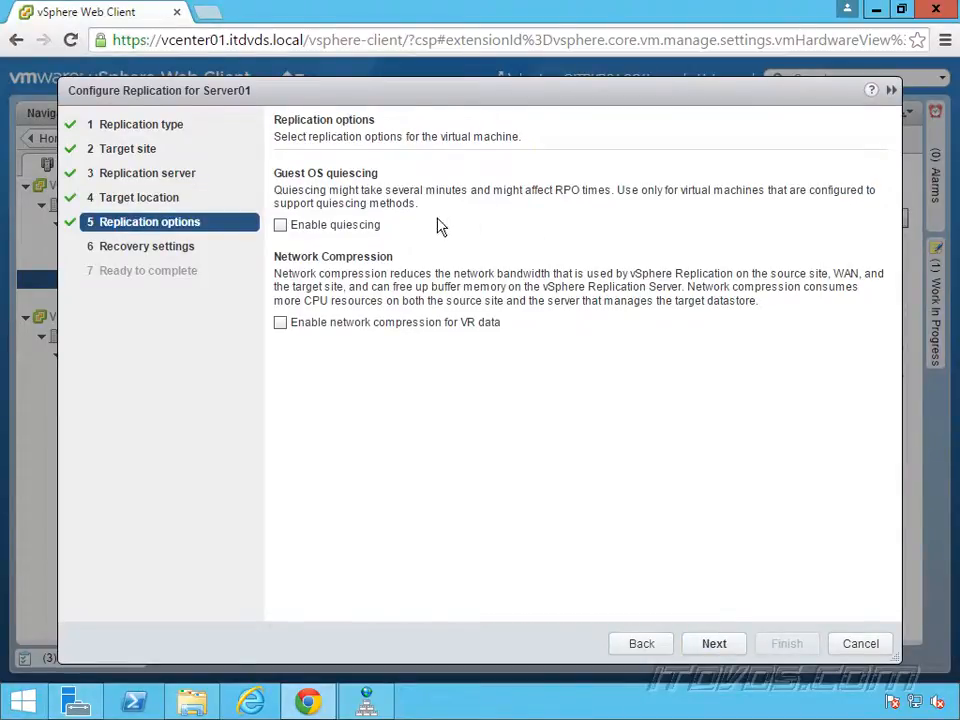
pyautogui.moveTo(370, 204)
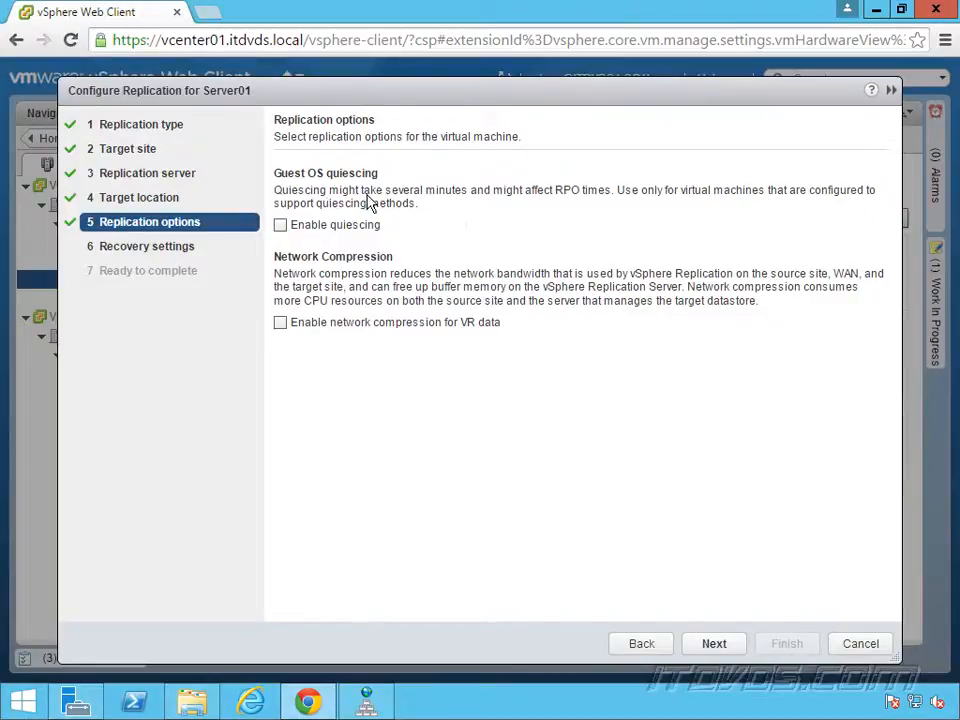
pyautogui.moveTo(396, 204)
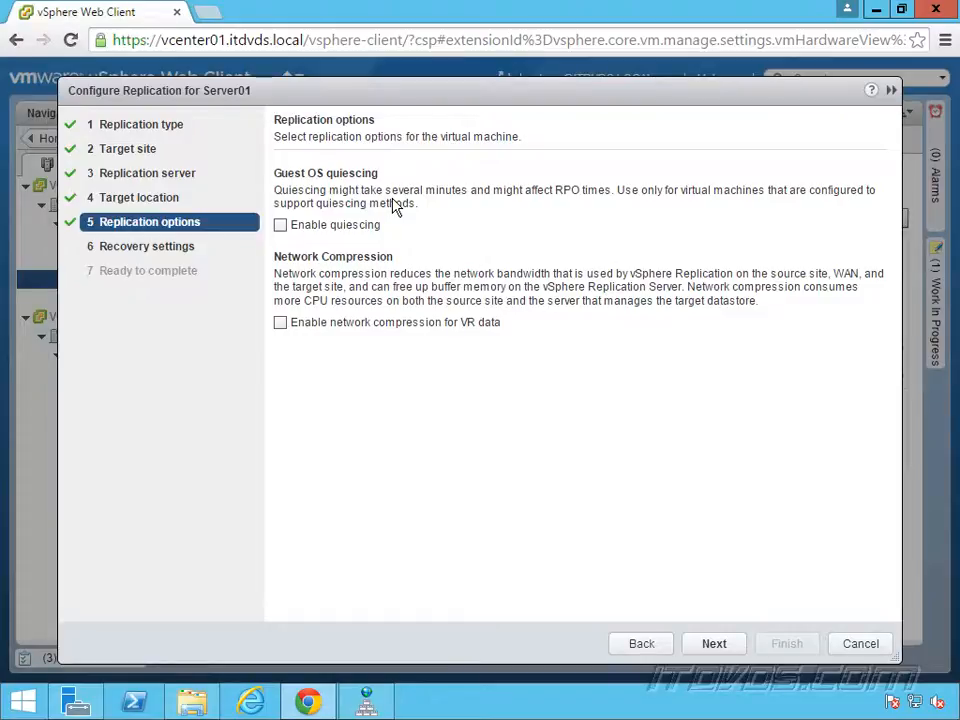
pyautogui.moveTo(290, 236)
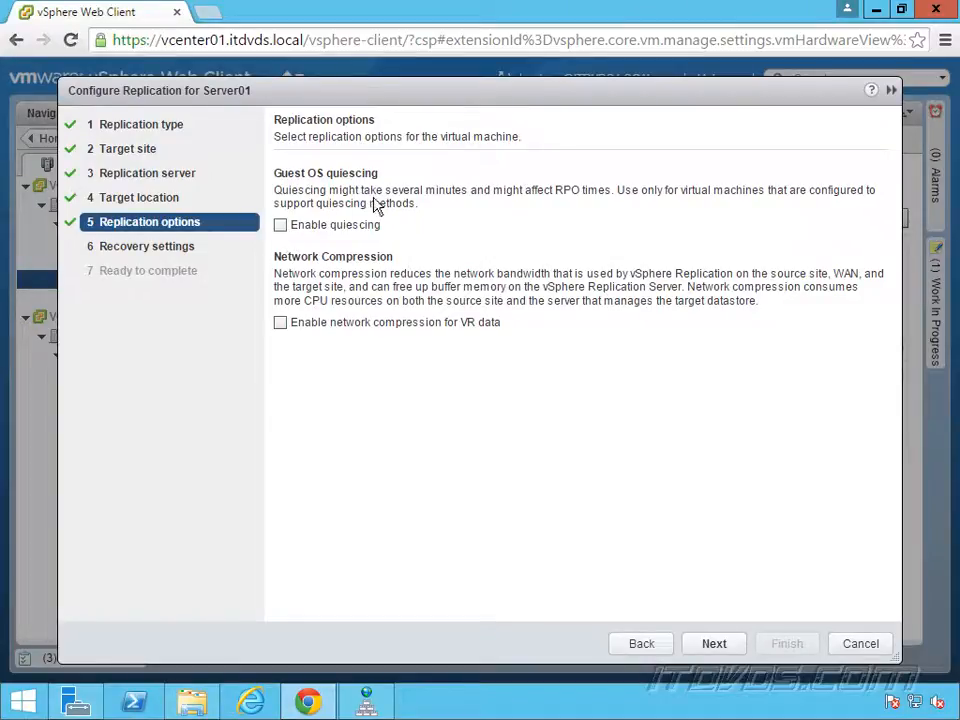
pyautogui.moveTo(628, 208)
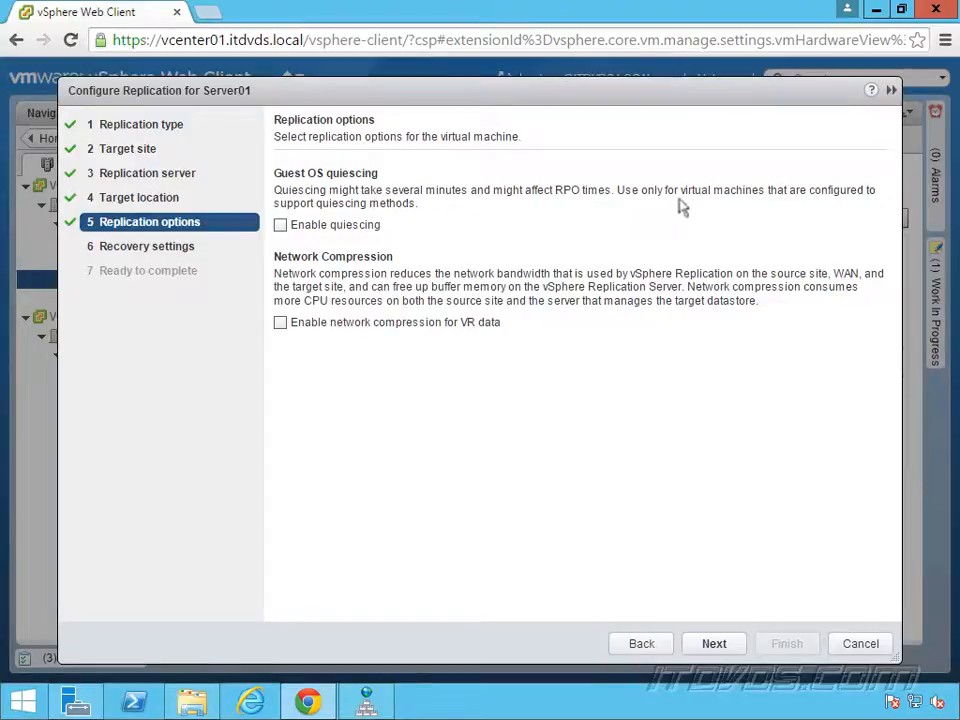
pyautogui.moveTo(482, 230)
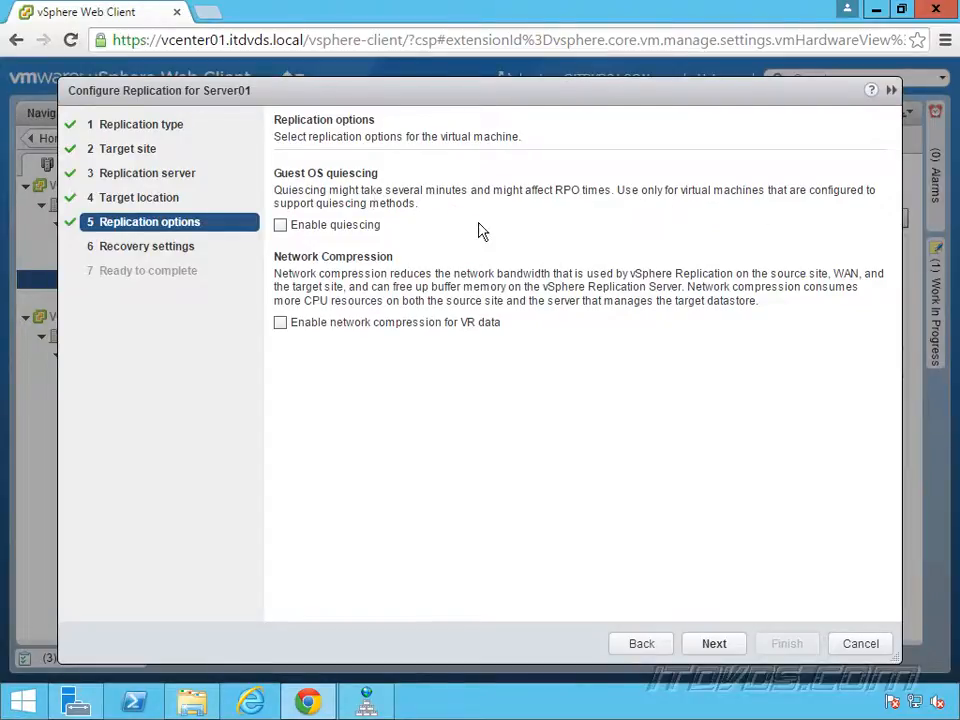
pyautogui.moveTo(490, 236)
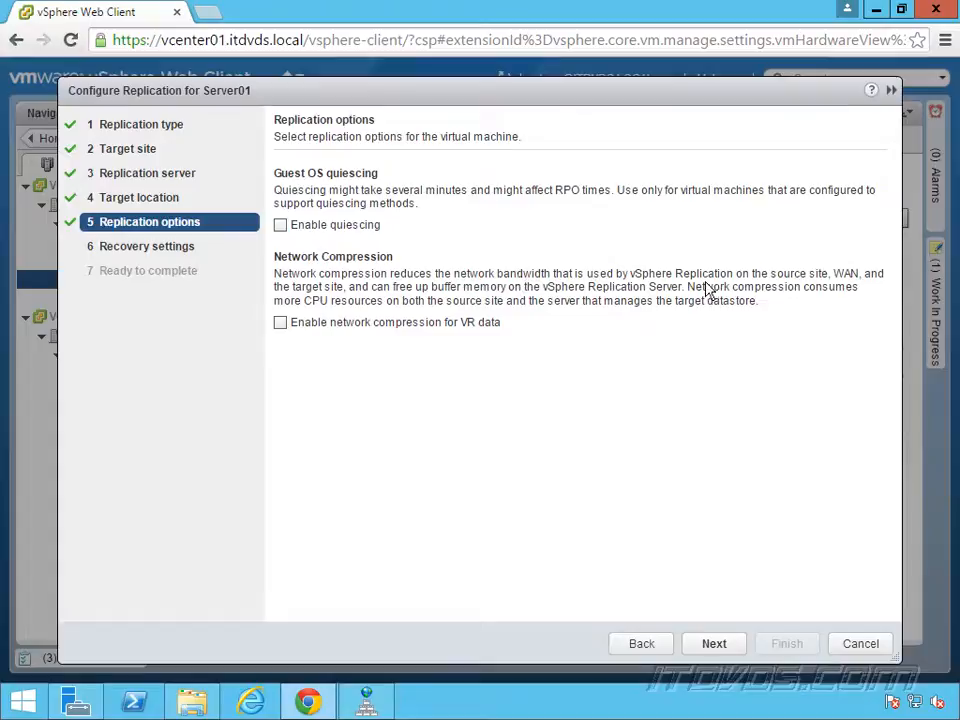
pyautogui.moveTo(844, 290)
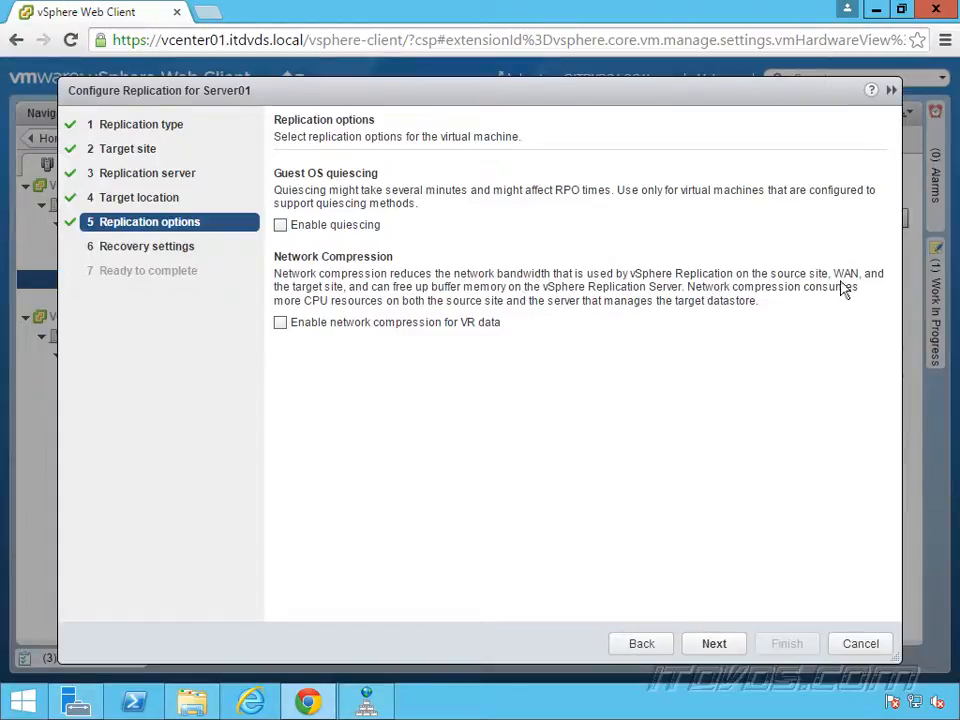
pyautogui.moveTo(402, 304)
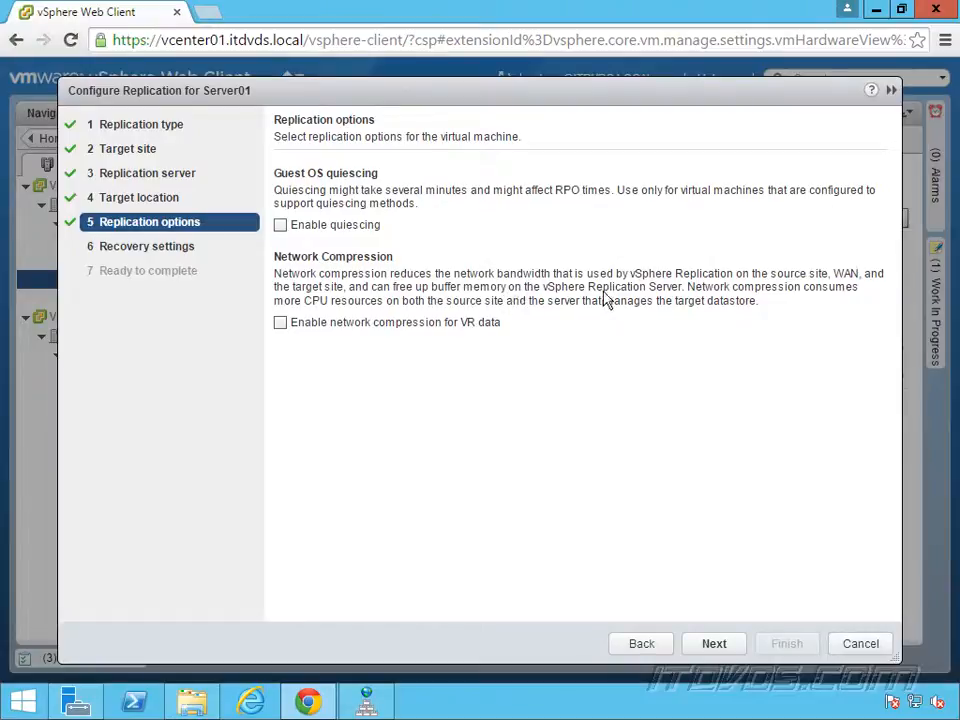
pyautogui.moveTo(764, 300)
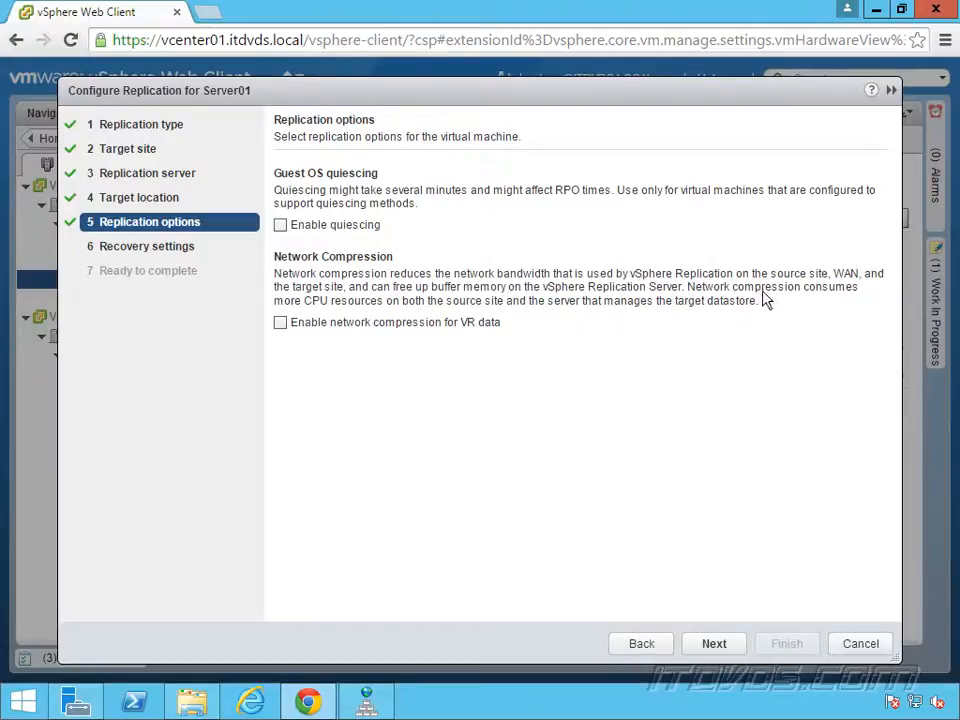
pyautogui.moveTo(388, 322)
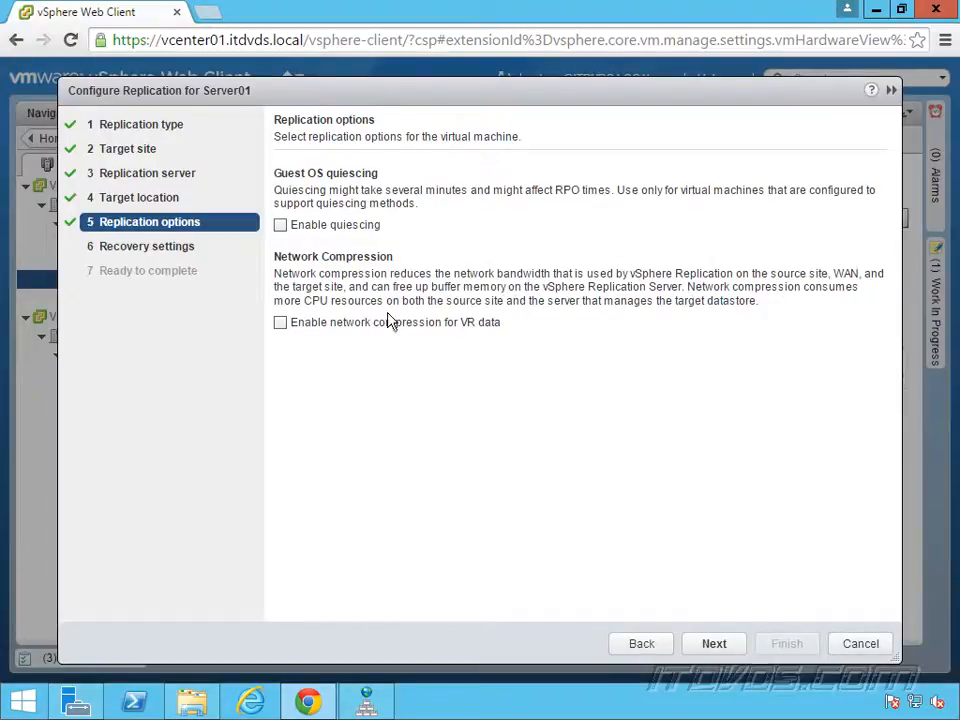
pyautogui.moveTo(590, 336)
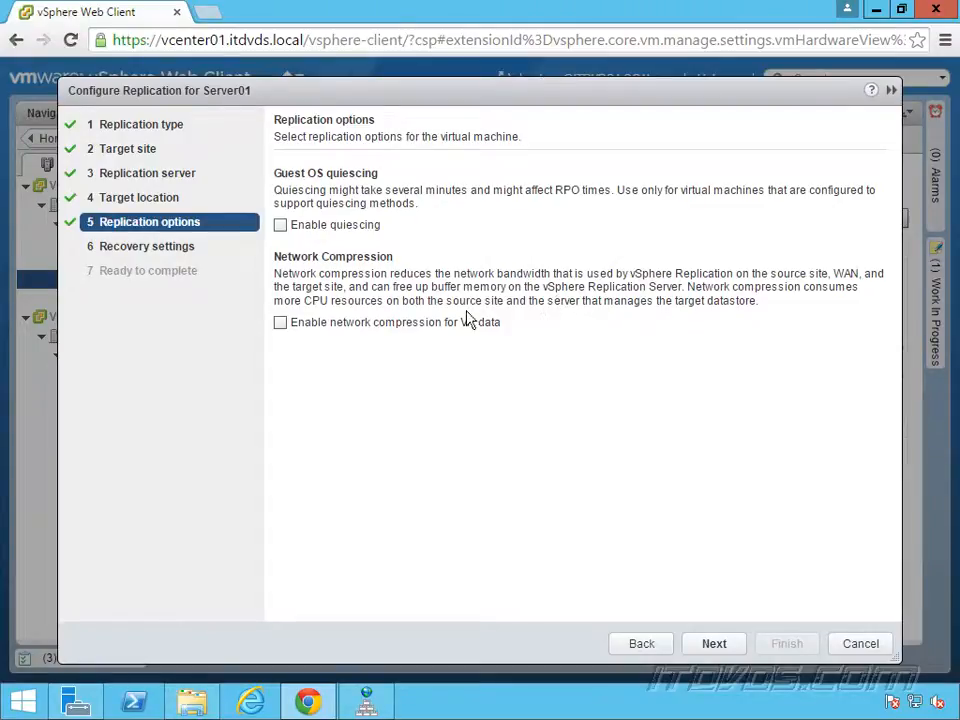
pyautogui.moveTo(560, 374)
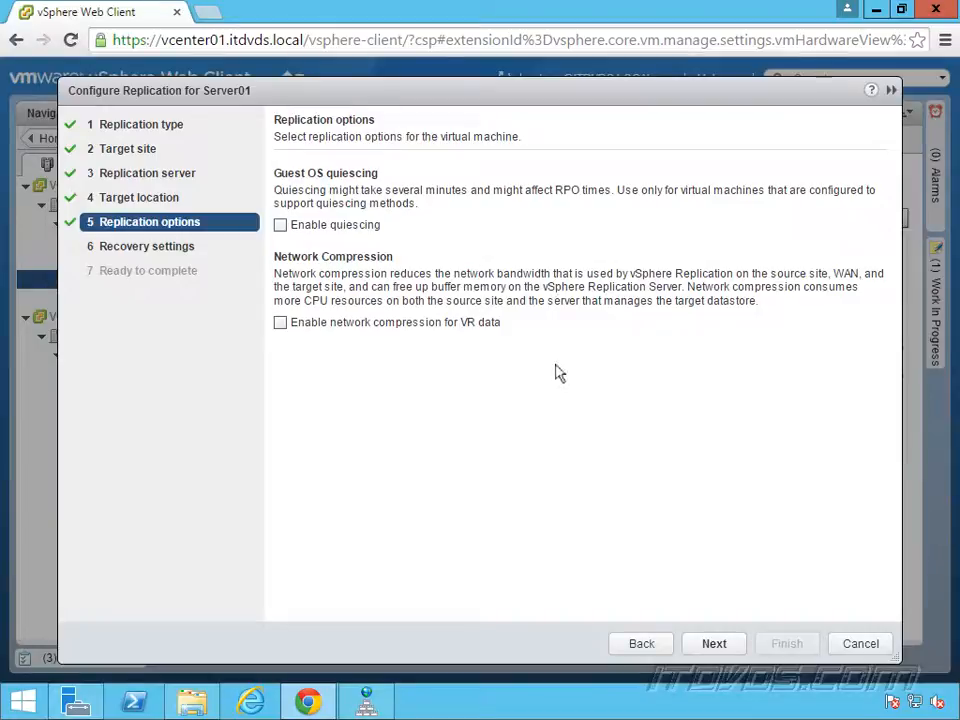
pyautogui.moveTo(620, 490)
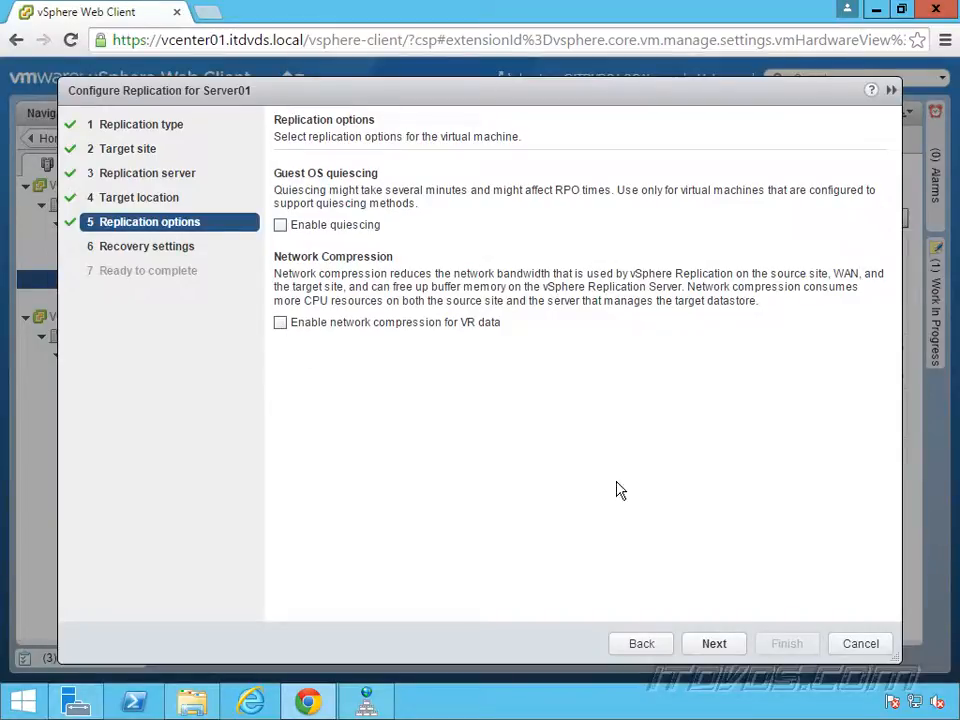
pyautogui.click(714, 644)
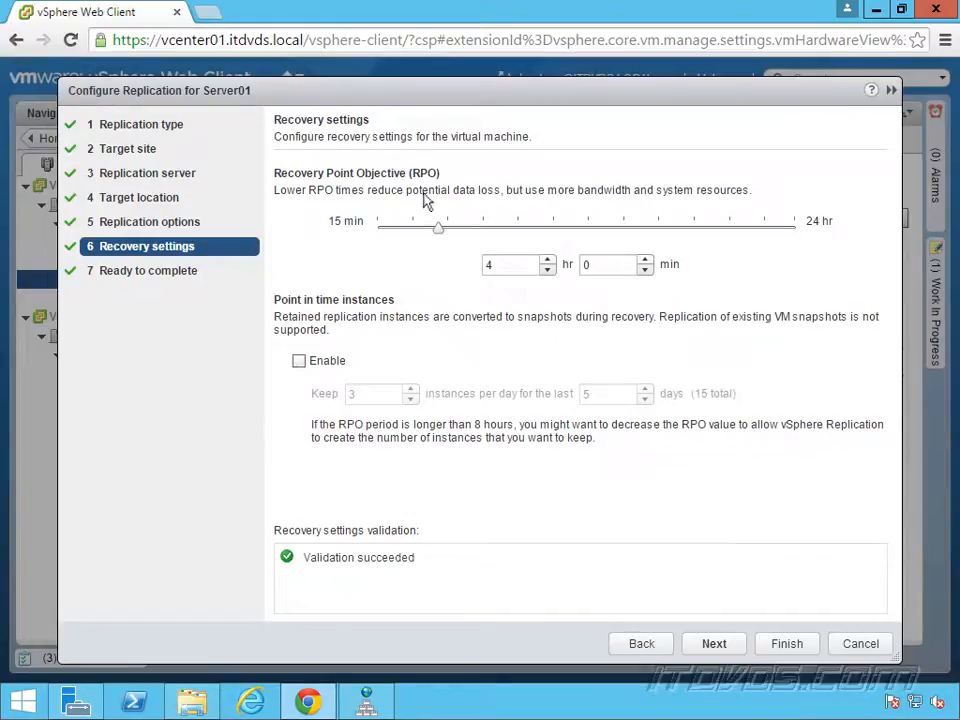
pyautogui.moveTo(390, 200)
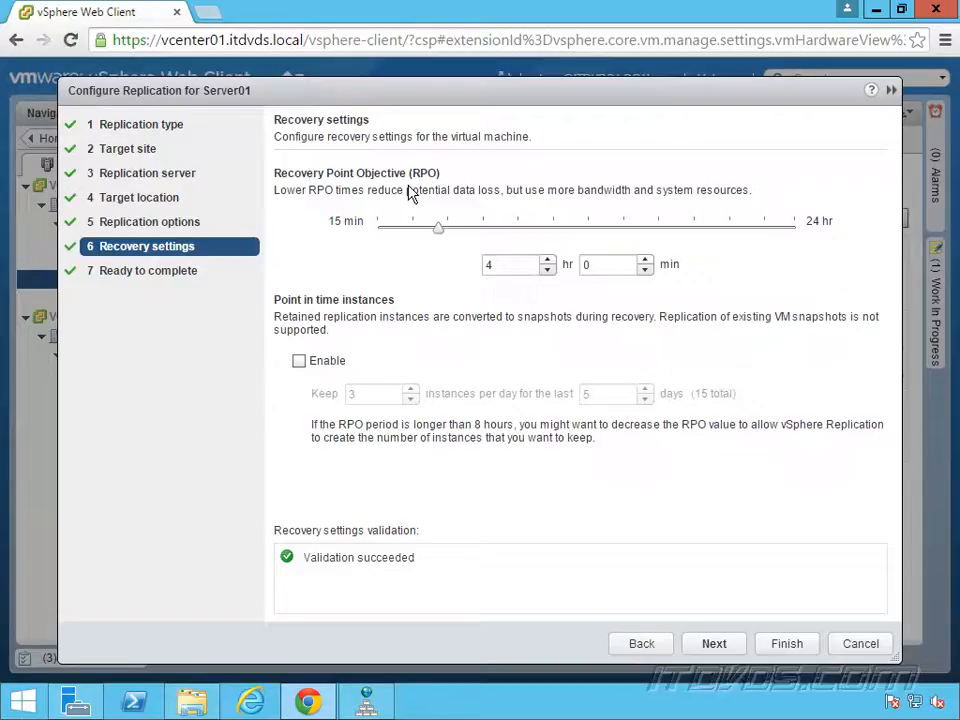
pyautogui.moveTo(400, 296)
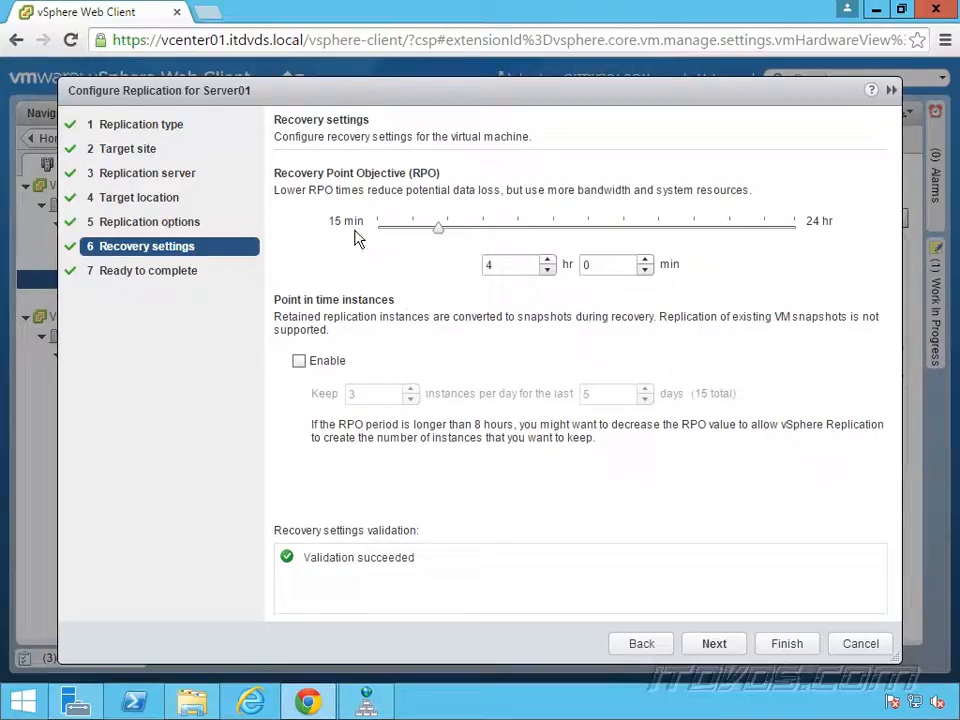
pyautogui.moveTo(742, 238)
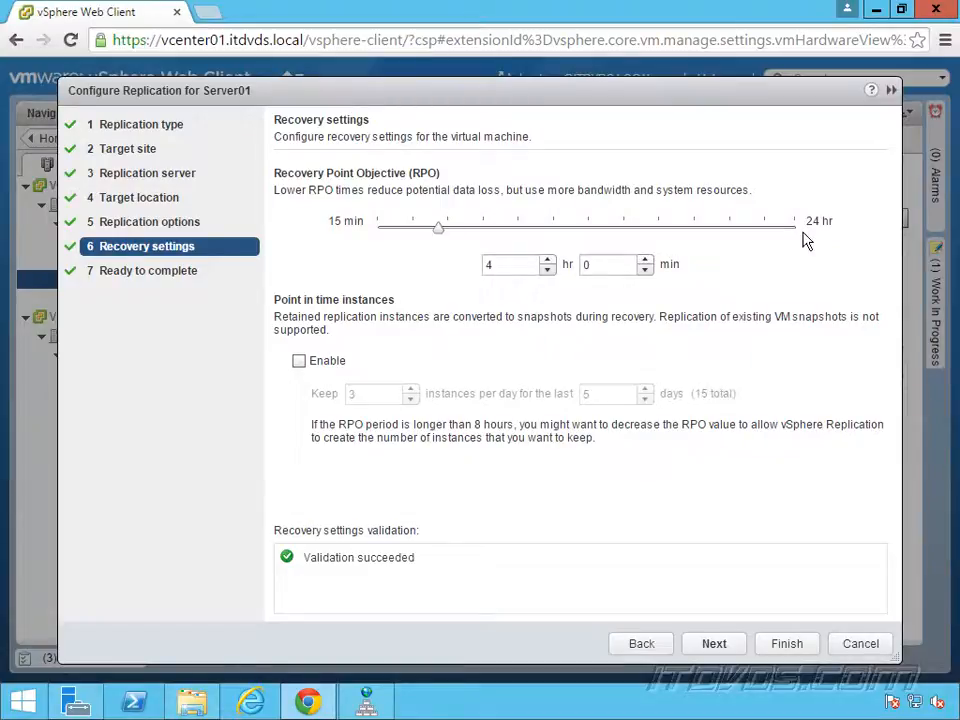
pyautogui.moveTo(712, 308)
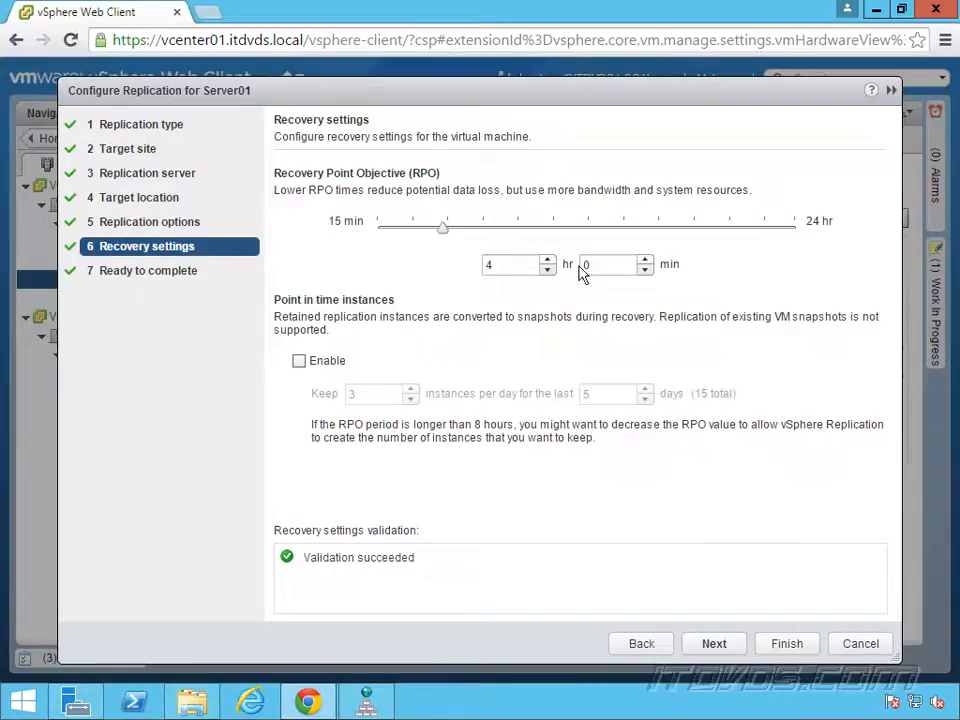
pyautogui.moveTo(472, 270)
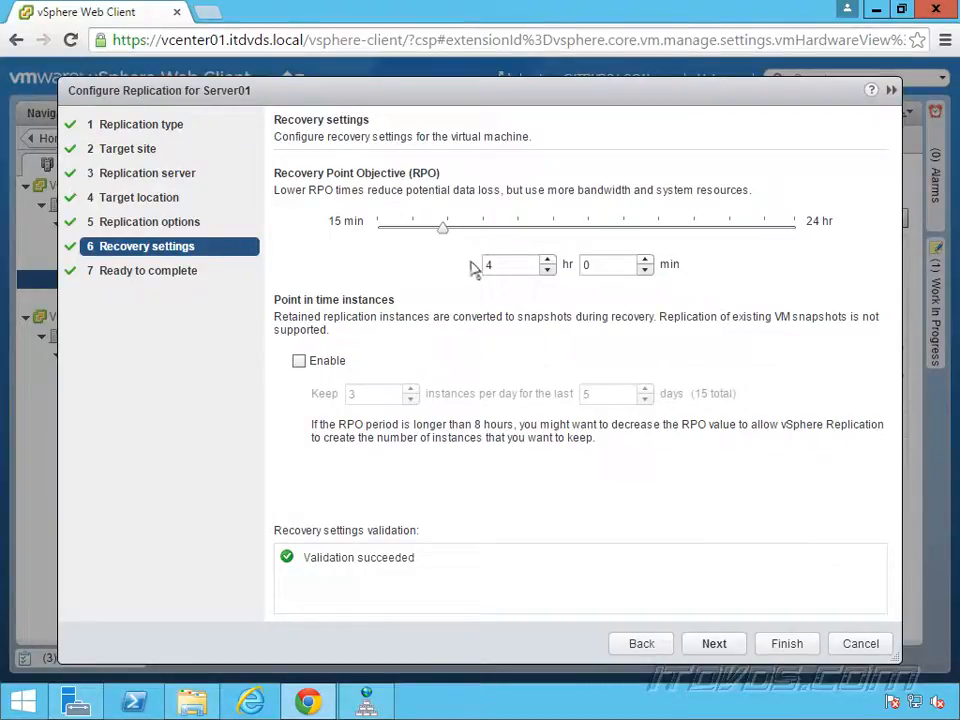
pyautogui.moveTo(404, 242)
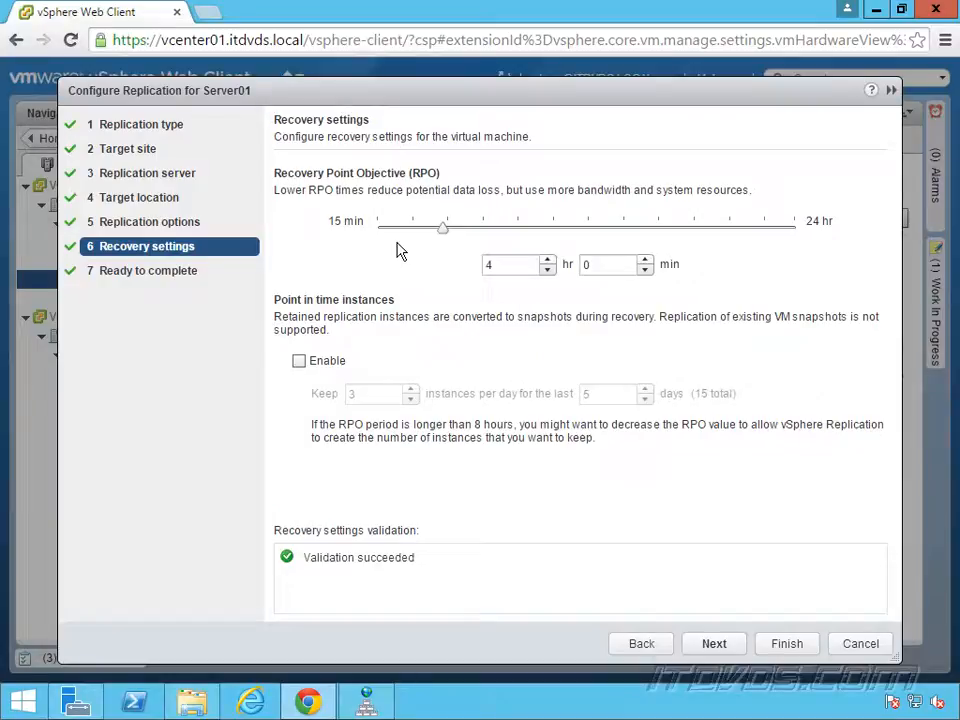
pyautogui.moveTo(444, 228); pyautogui.dragTo(428, 228)
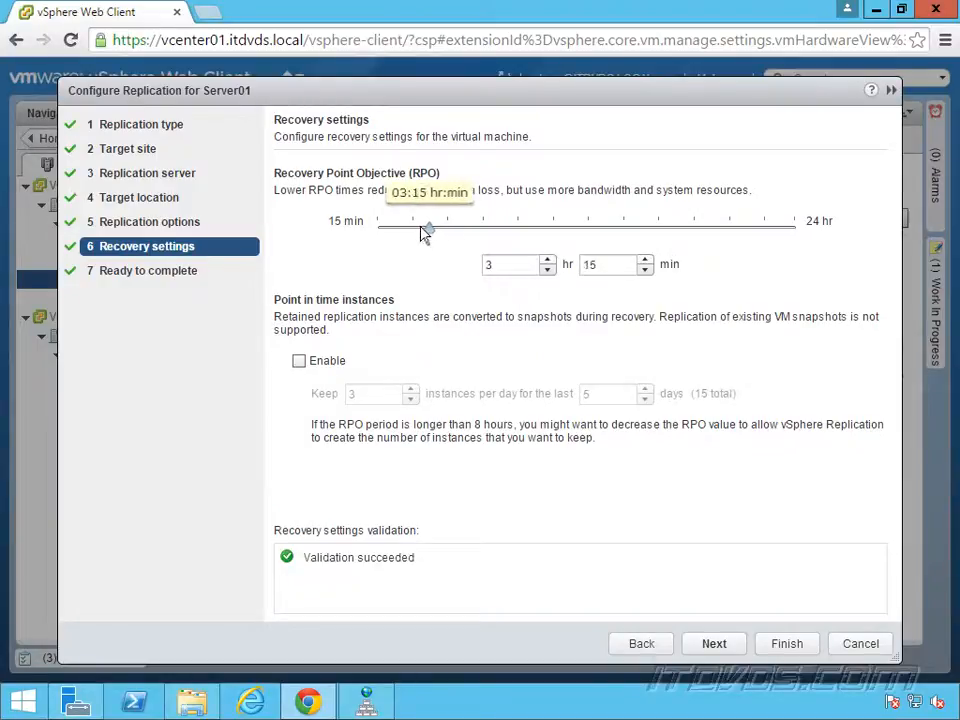
pyautogui.moveTo(428, 228); pyautogui.dragTo(390, 228)
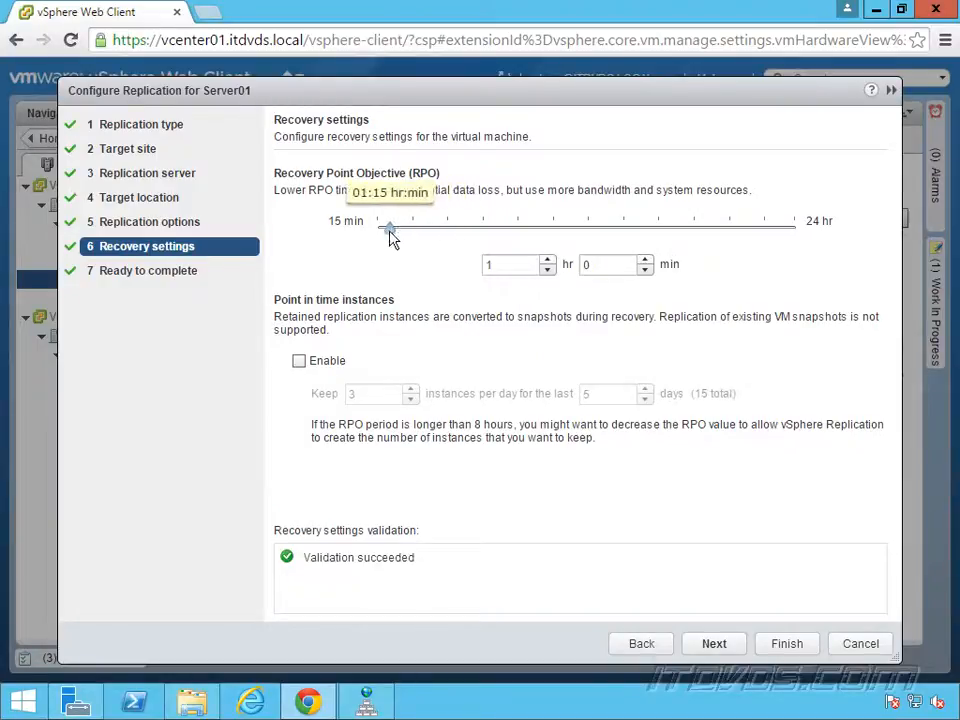
pyautogui.moveTo(390, 224); pyautogui.dragTo(384, 224)
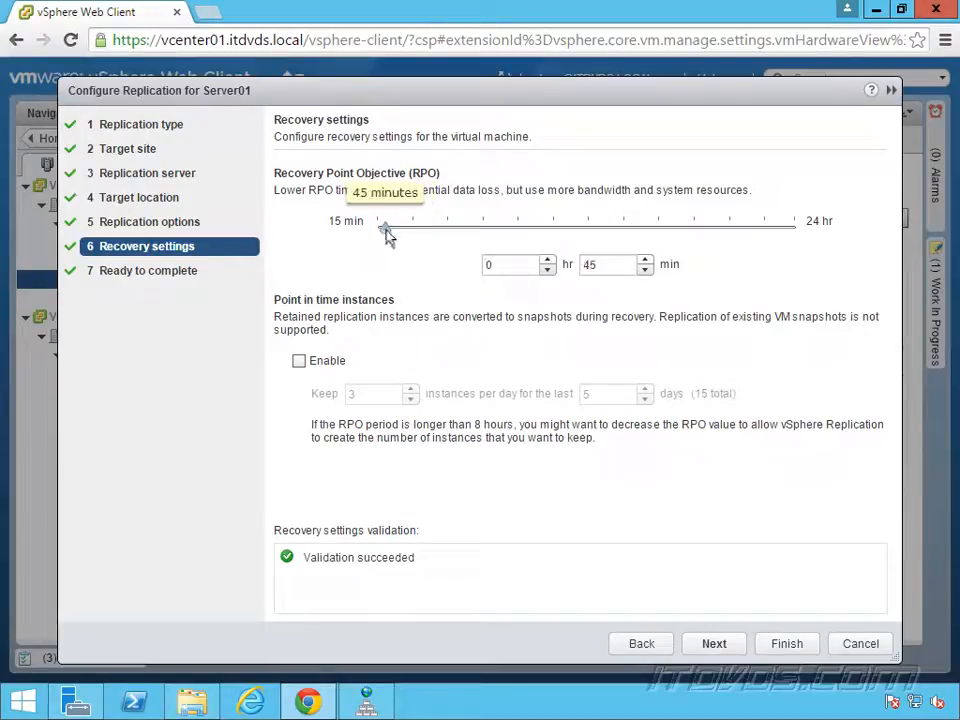
pyautogui.moveTo(384, 224); pyautogui.dragTo(376, 224)
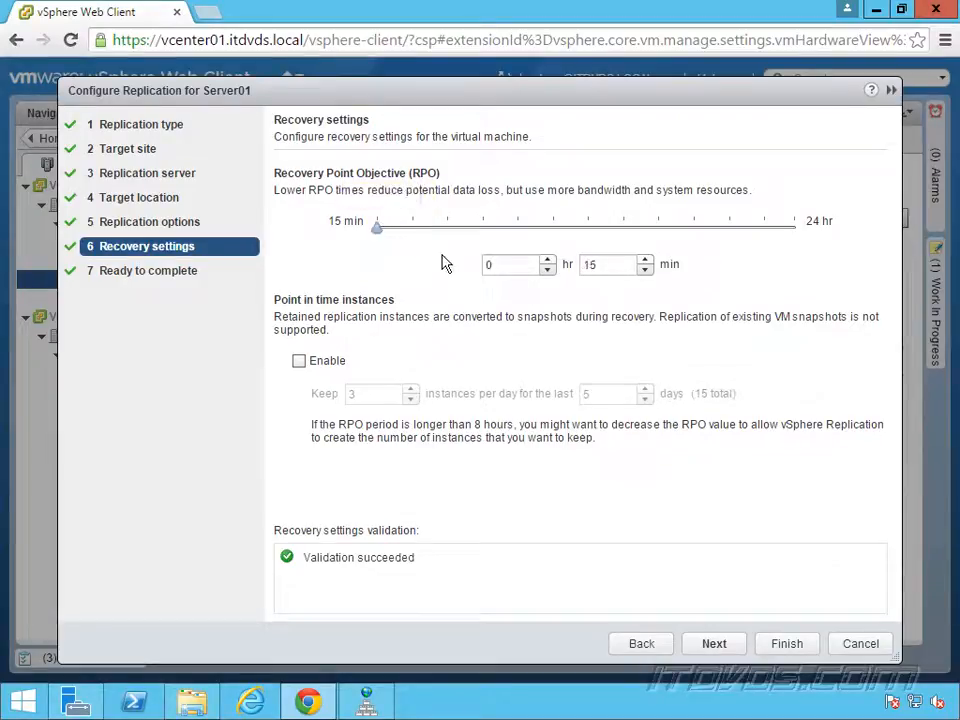
pyautogui.moveTo(432, 312)
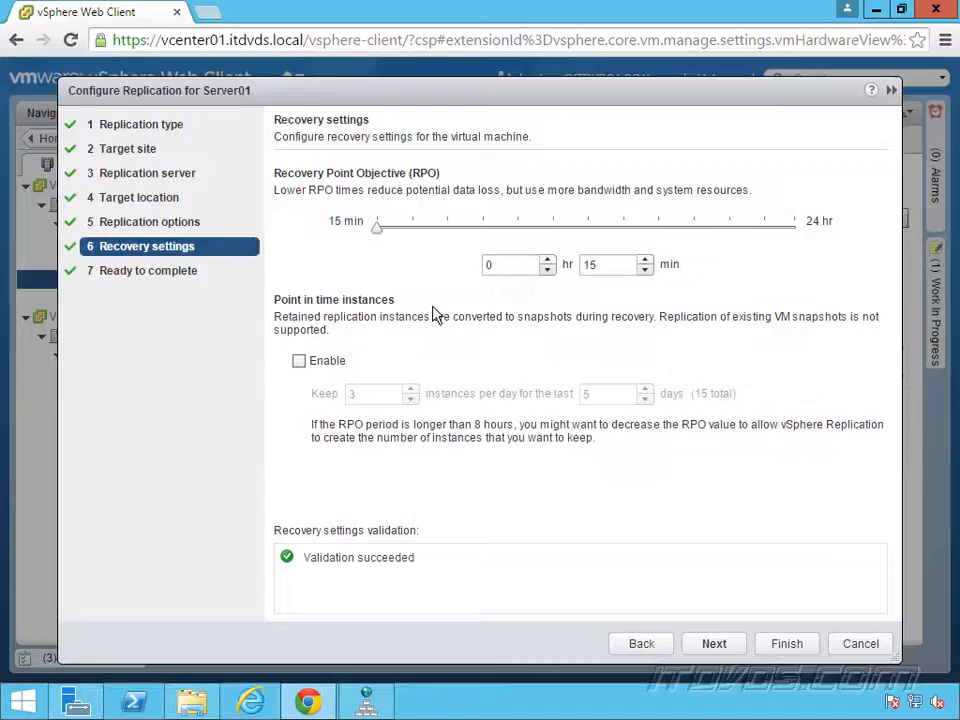
pyautogui.moveTo(384, 352)
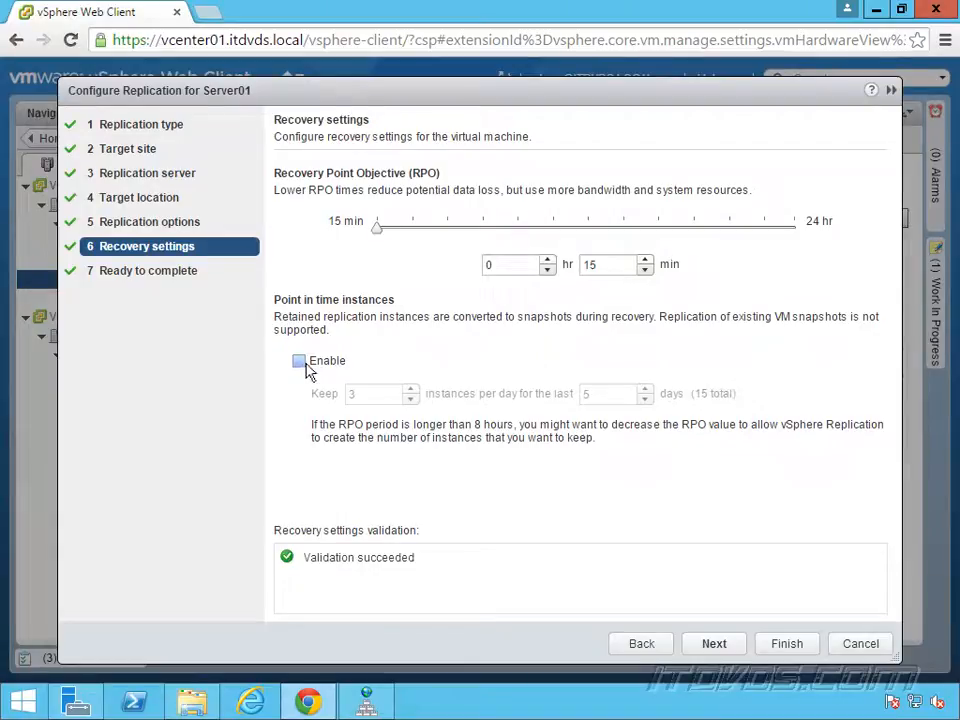
# Enable point-in-time instances keeping 4 per day for 6 days, then advance to the review summary.
pyautogui.click(300, 360)
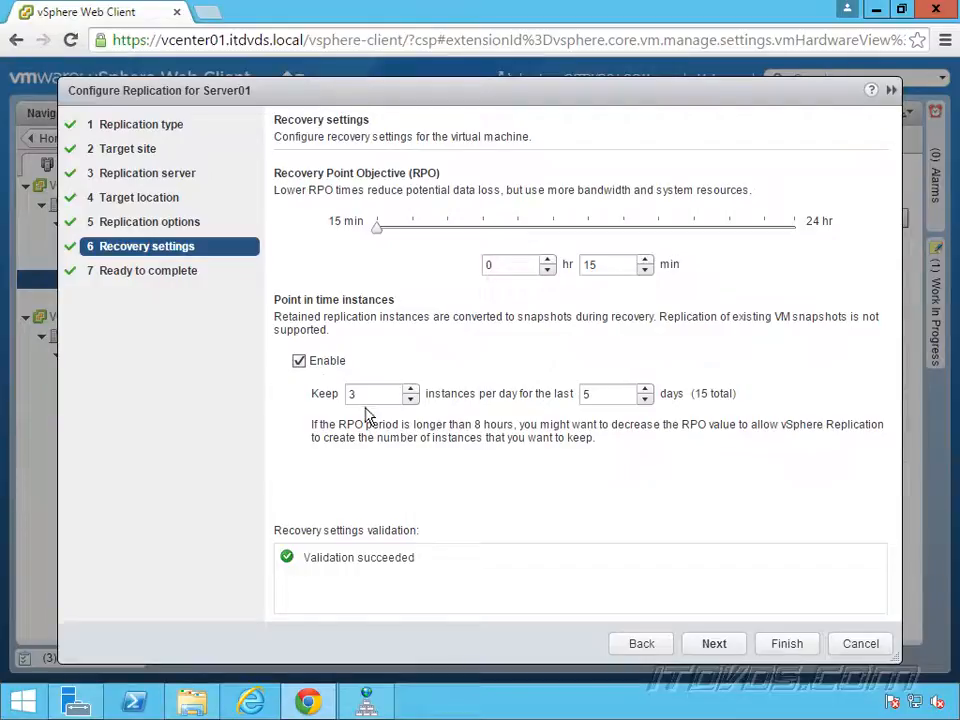
pyautogui.moveTo(532, 412)
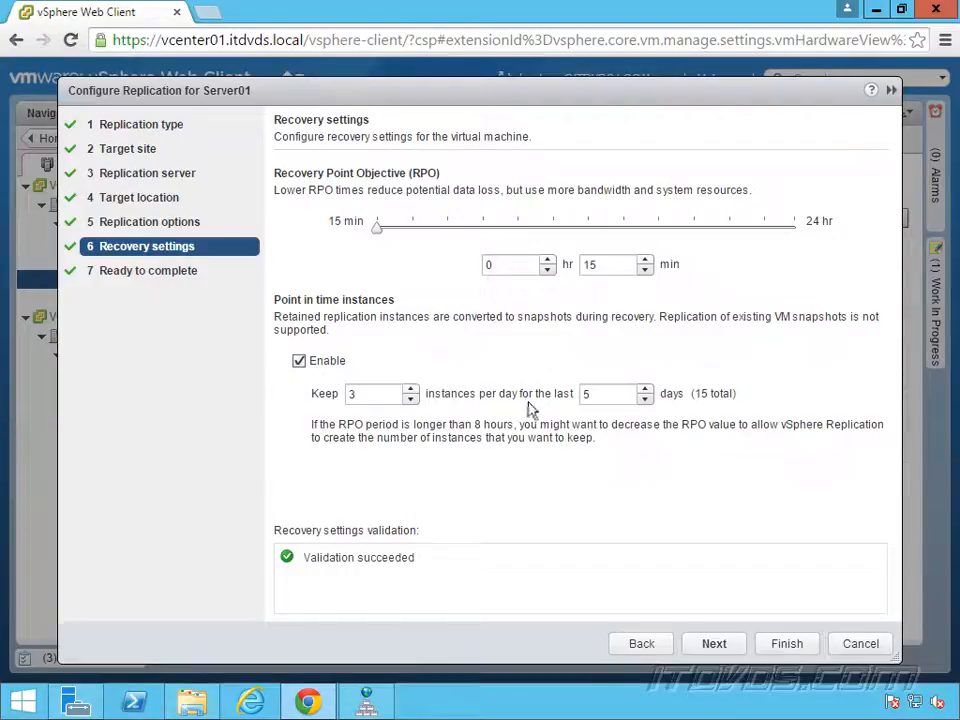
pyautogui.moveTo(712, 408)
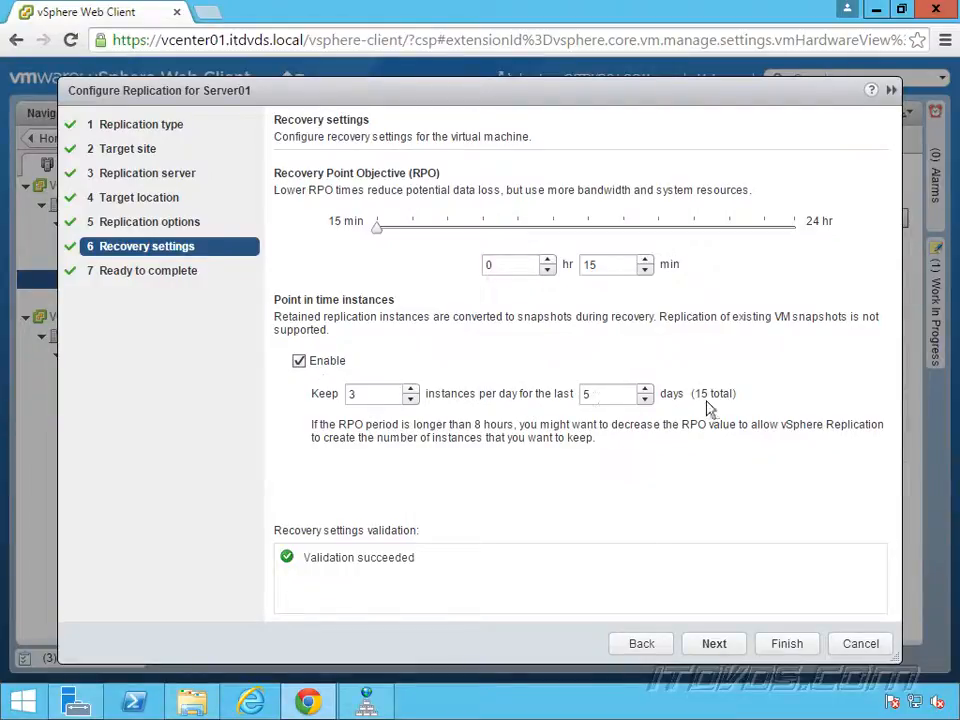
pyautogui.moveTo(744, 394)
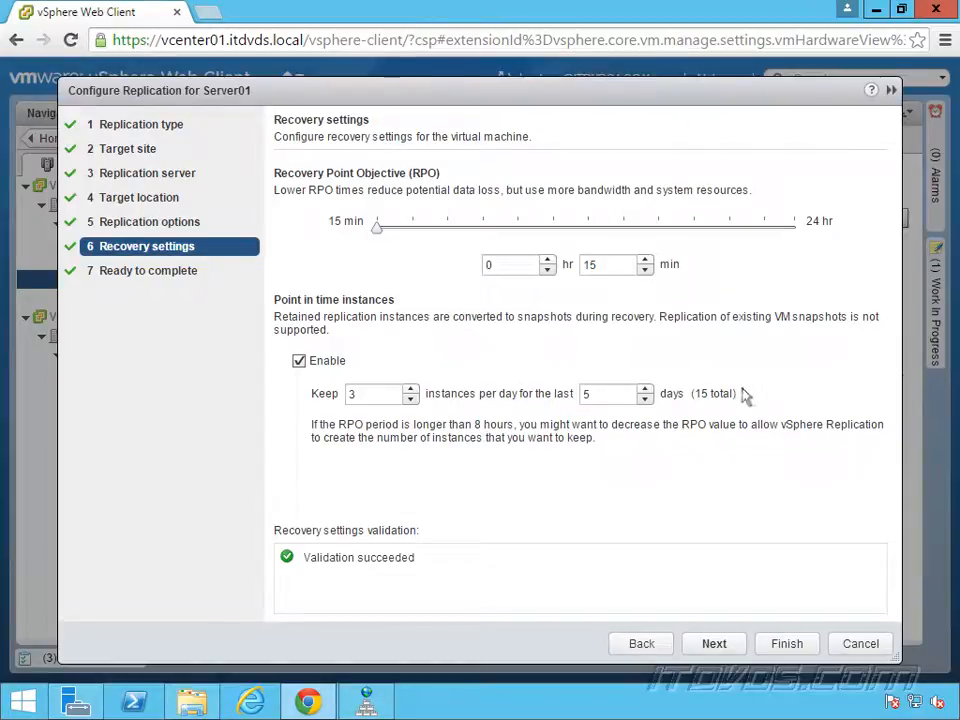
pyautogui.moveTo(600, 352)
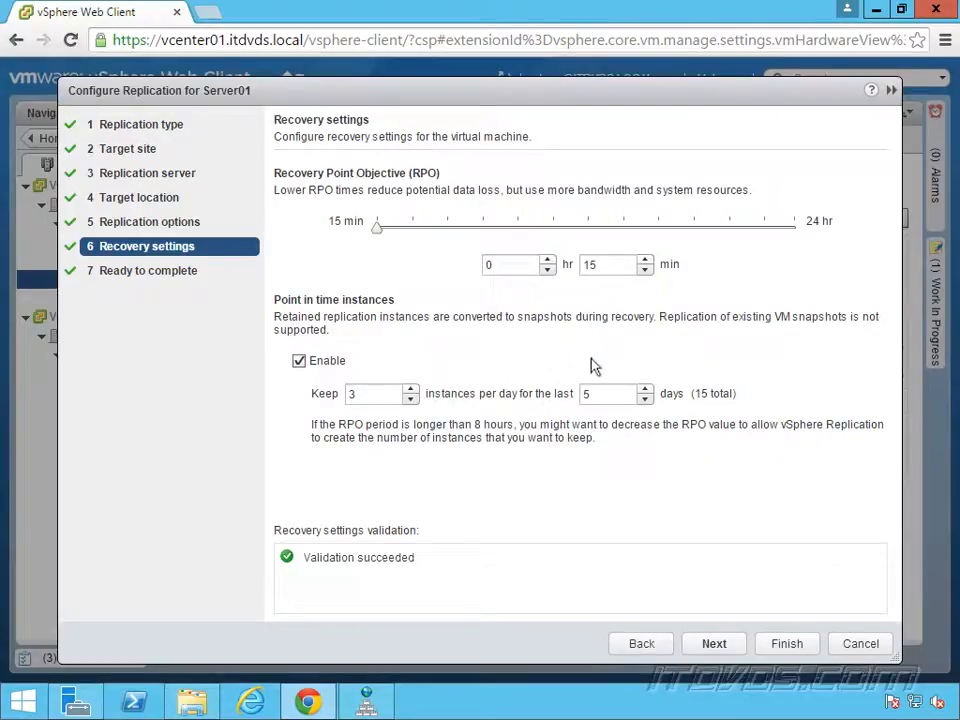
pyautogui.click(408, 388)
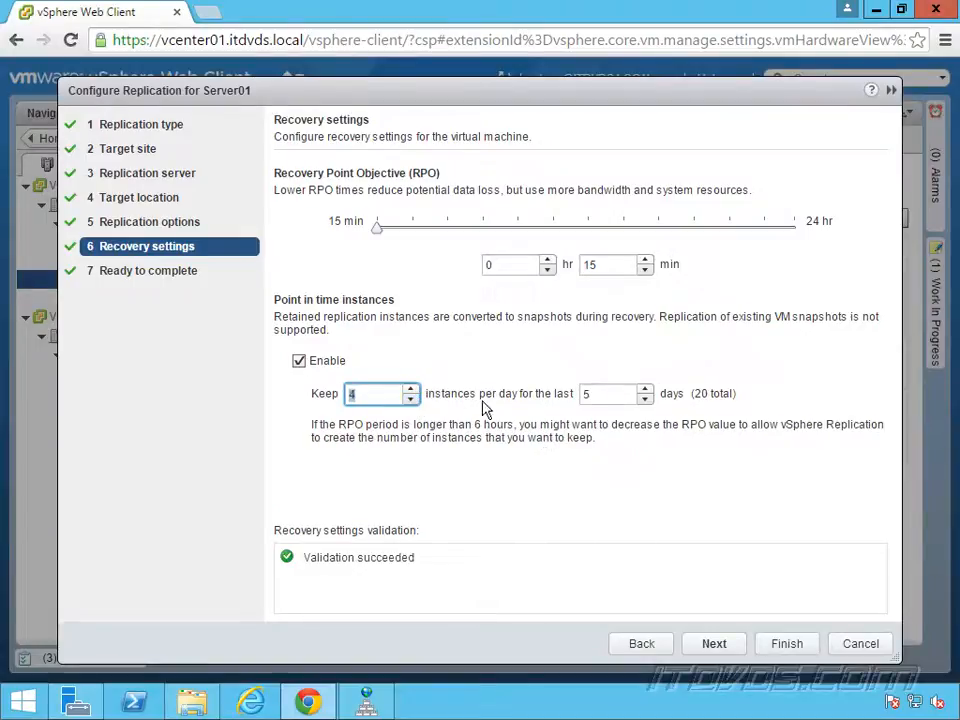
pyautogui.click(644, 388)
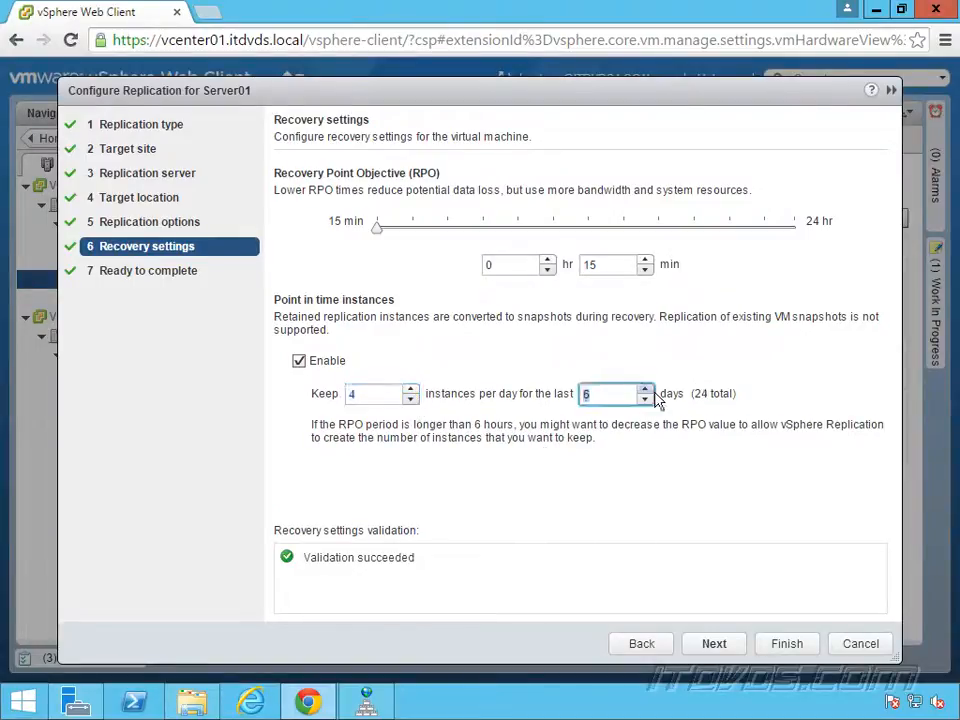
pyautogui.moveTo(612, 432)
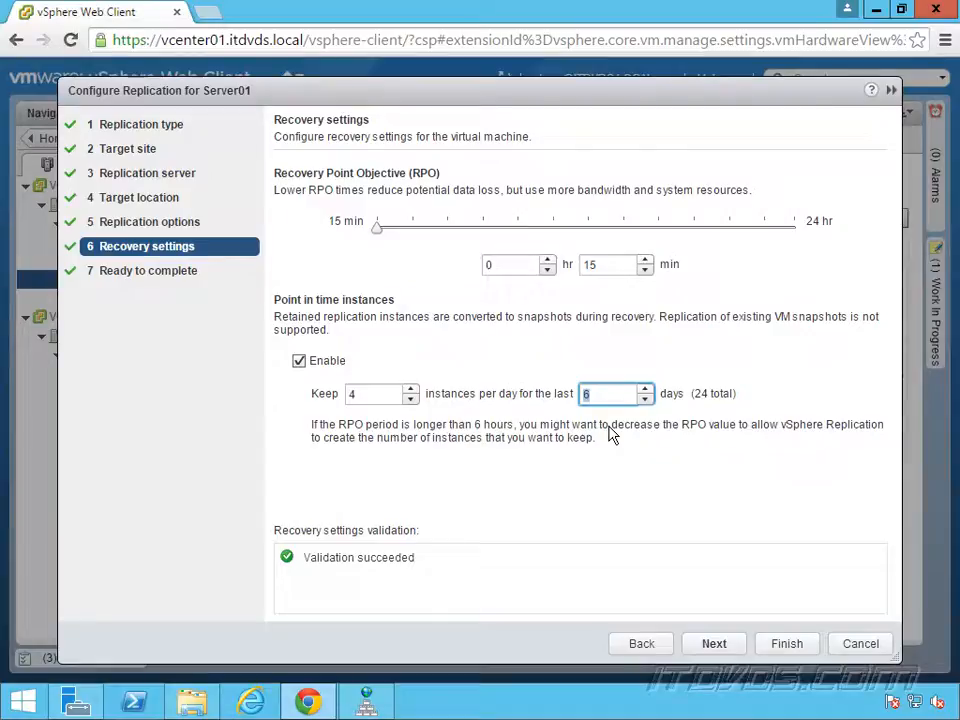
pyautogui.moveTo(590, 414)
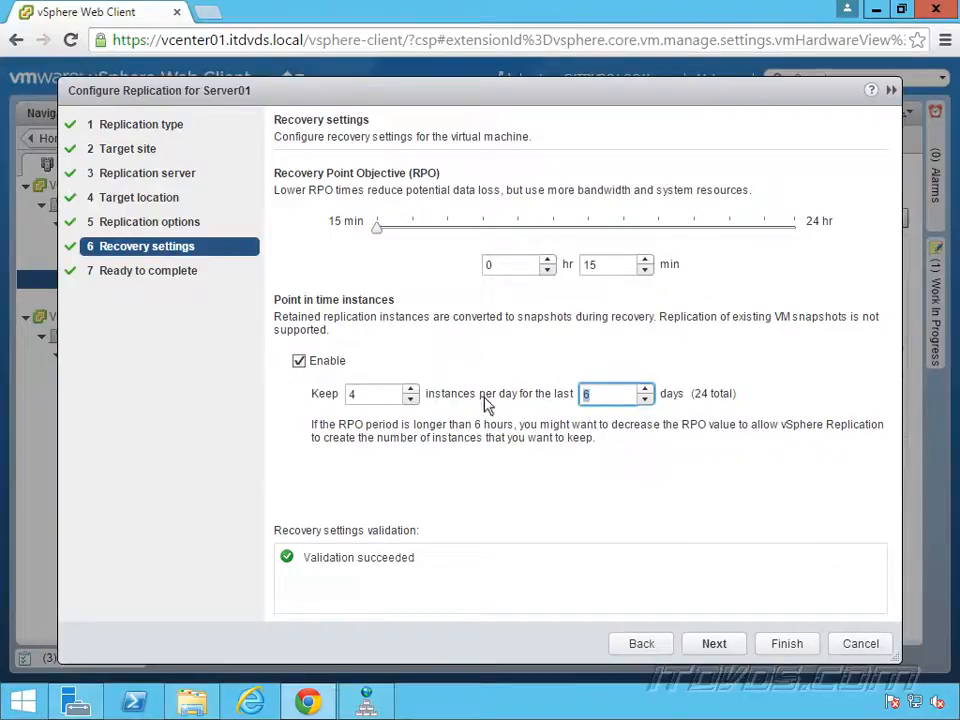
pyautogui.moveTo(488, 368)
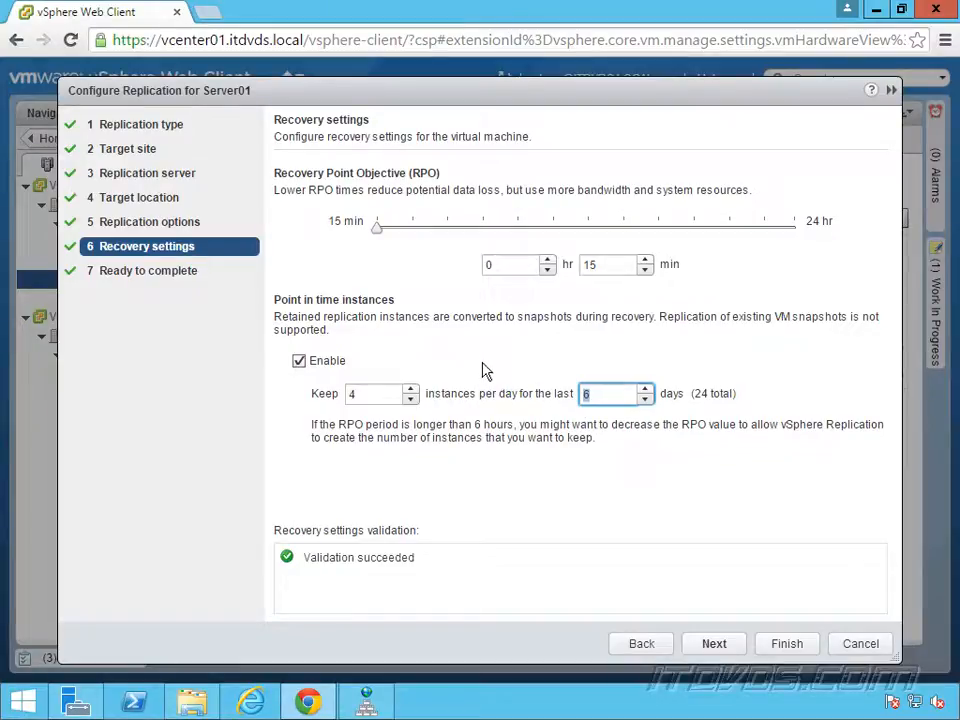
pyautogui.moveTo(530, 448)
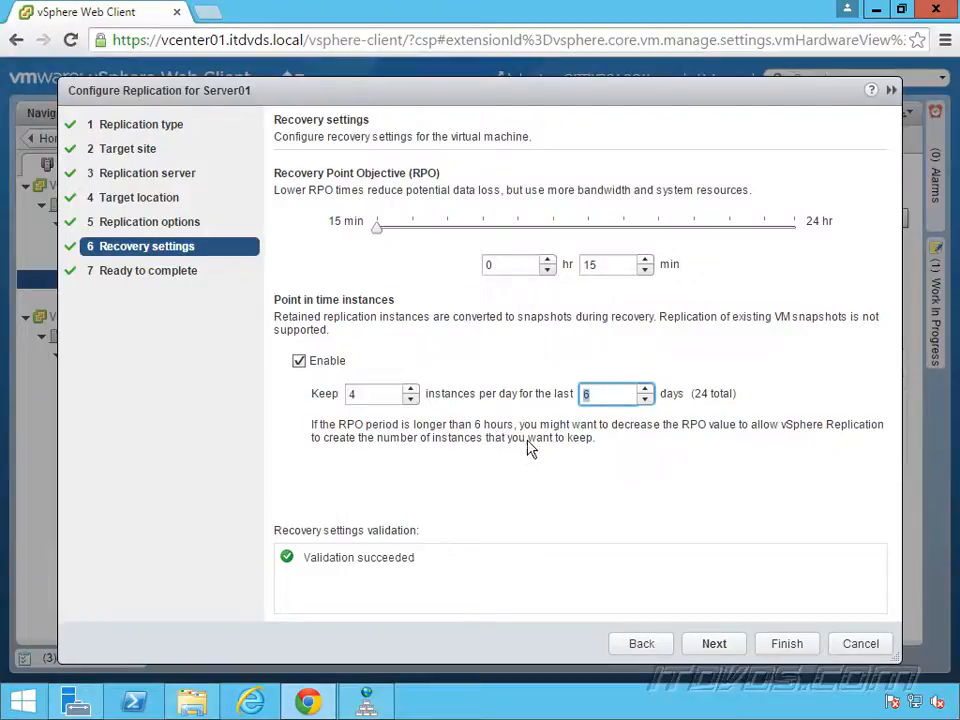
pyautogui.moveTo(490, 436)
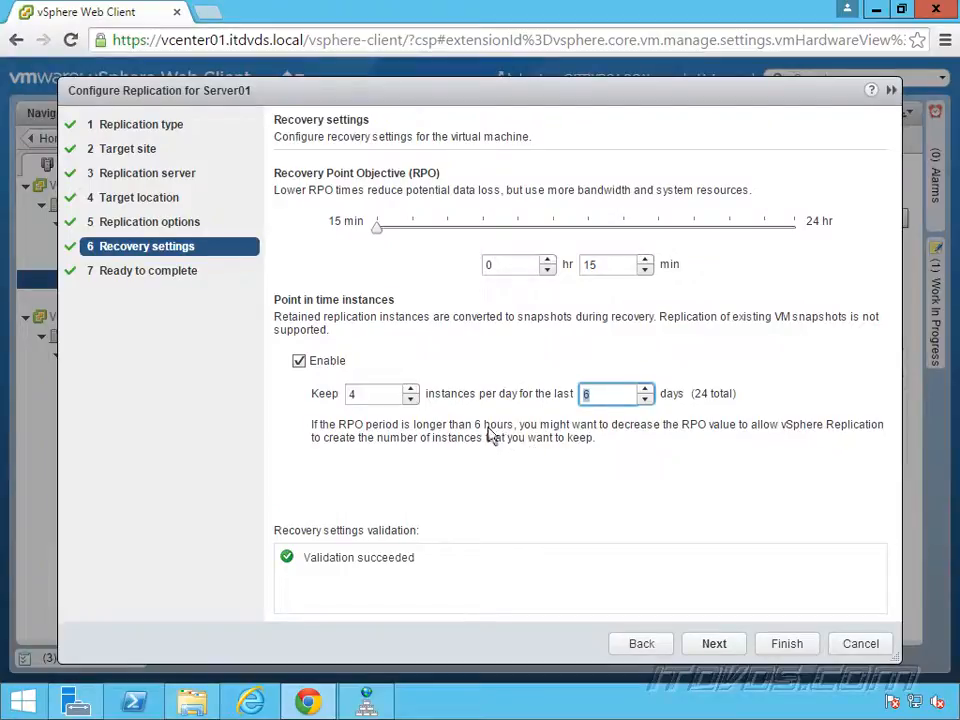
pyautogui.moveTo(360, 368)
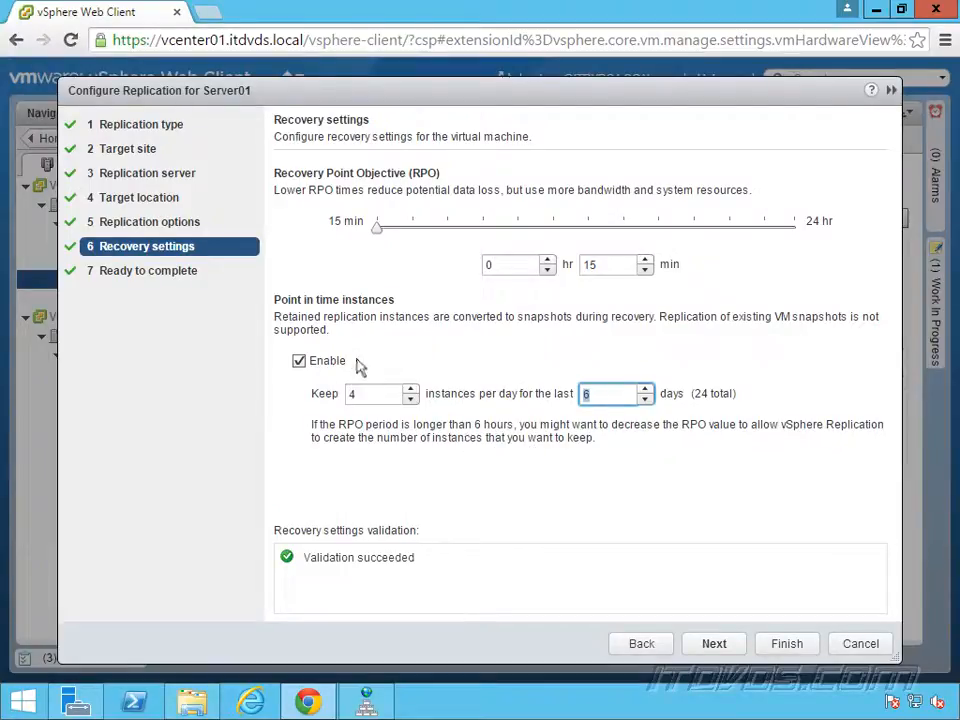
pyautogui.moveTo(486, 430)
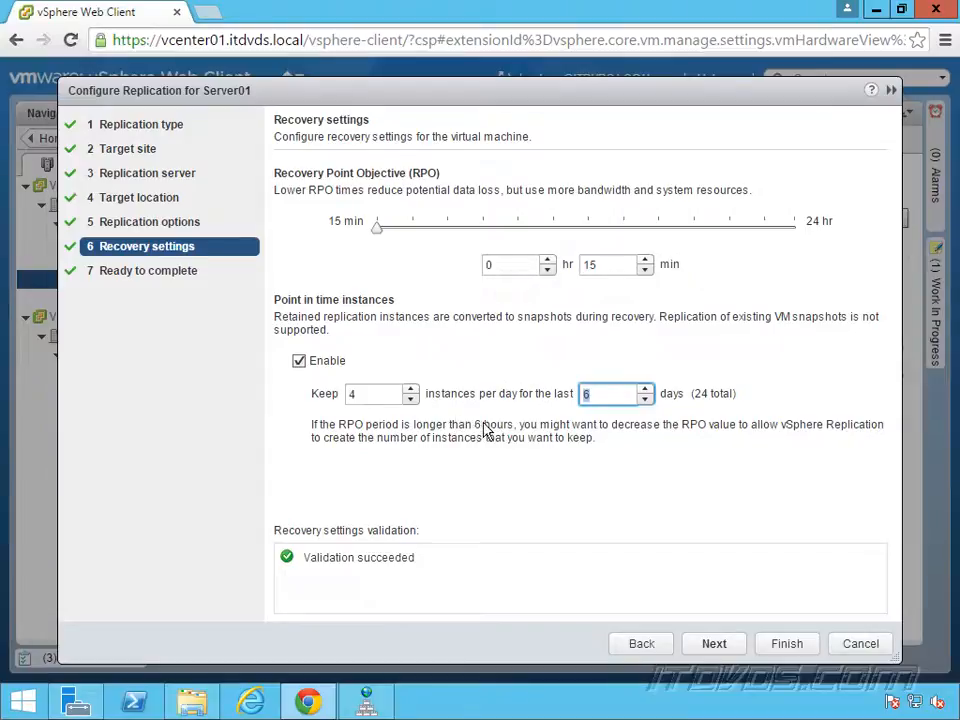
pyautogui.moveTo(372, 252)
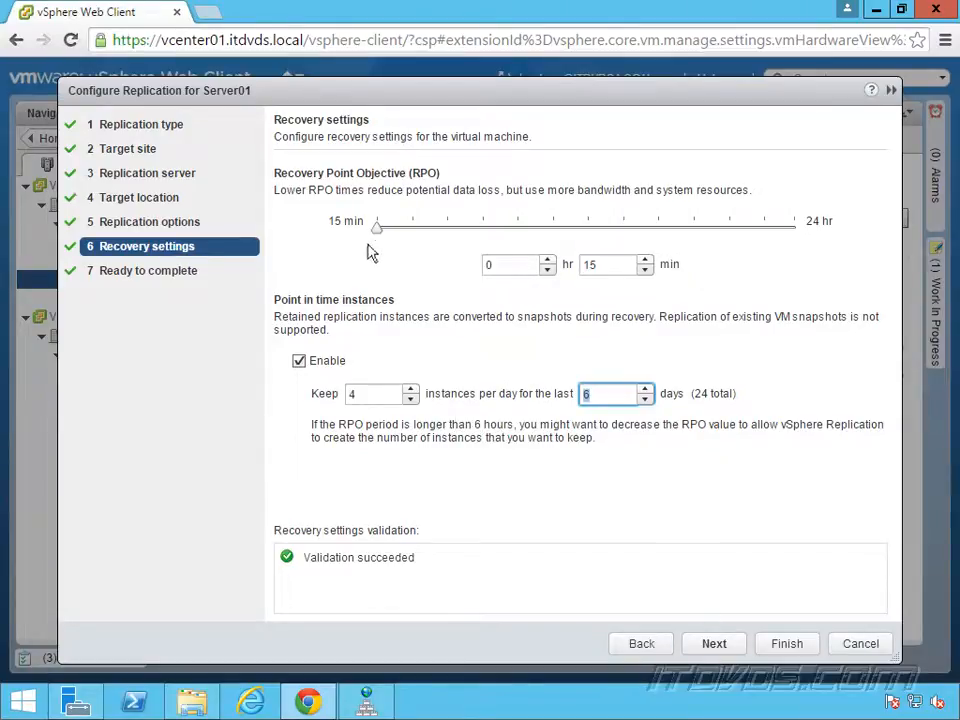
pyautogui.click(712, 644)
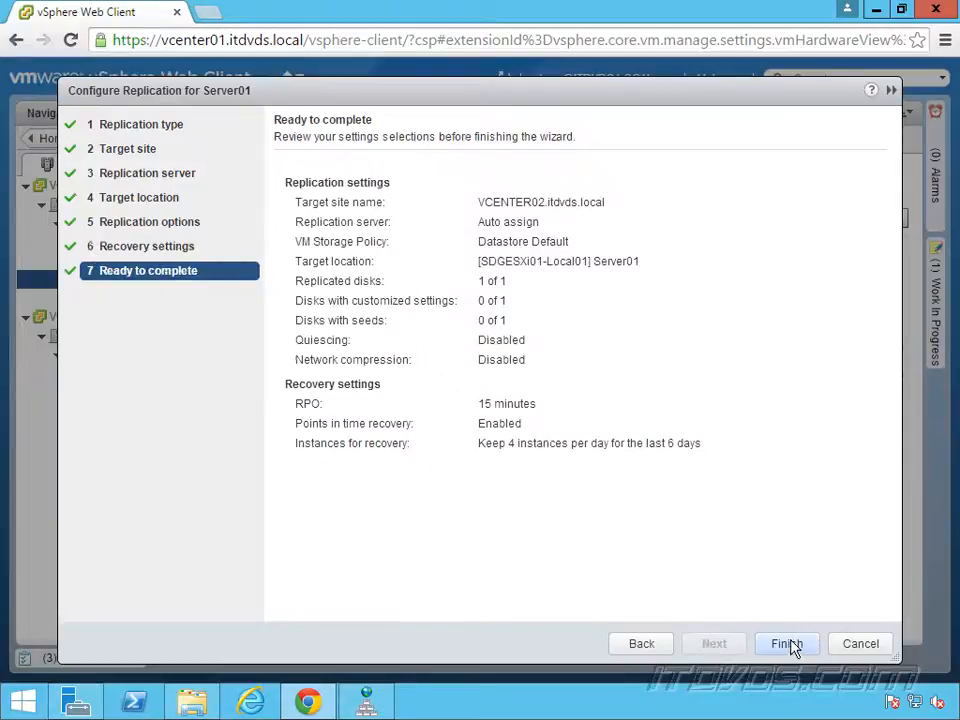
# Finish the Configure Replication wizard, returning to Server01's VM hardware settings.
pyautogui.click(786, 644)
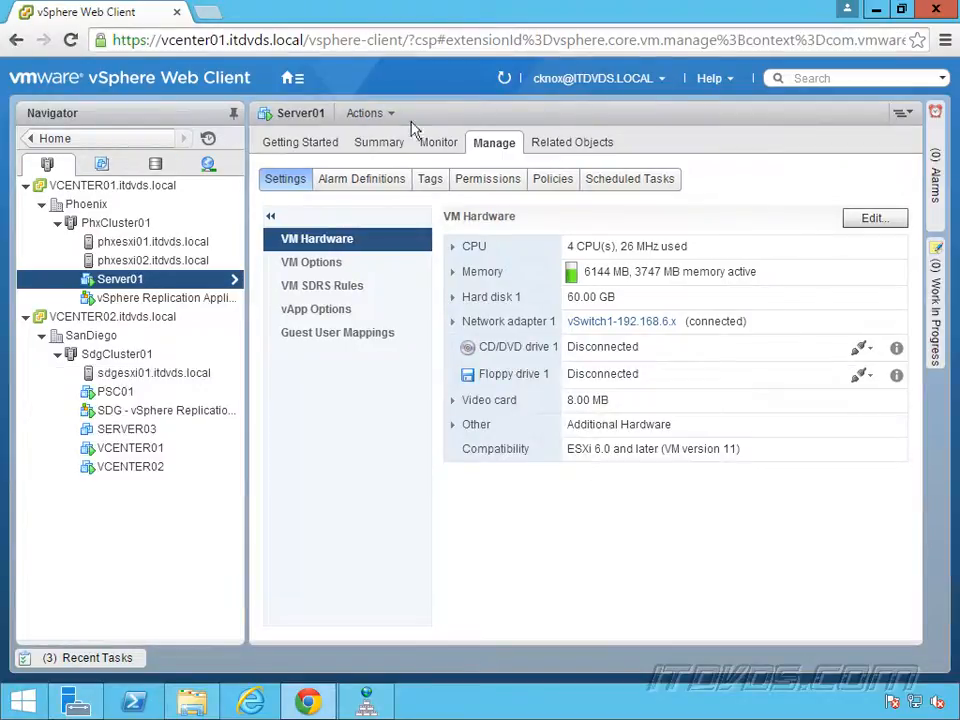
# Show Server01's VM Replication summary: Initial Full Sync to VCENTER02 with 15-minute RPO.
pyautogui.click(380, 140)
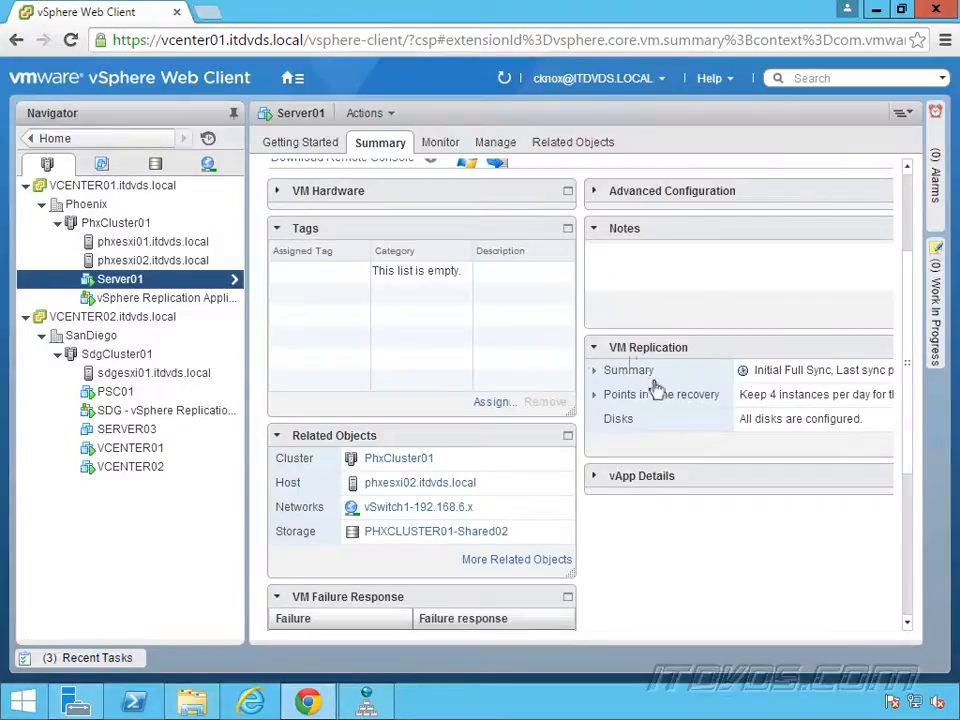
pyautogui.click(628, 368)
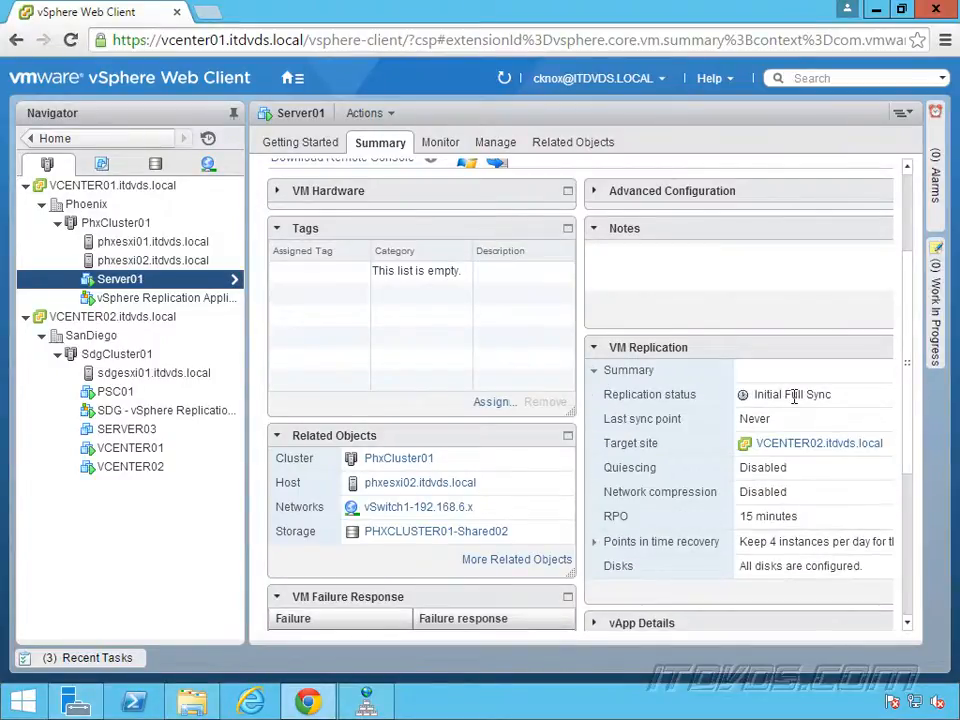
pyautogui.moveTo(730, 396)
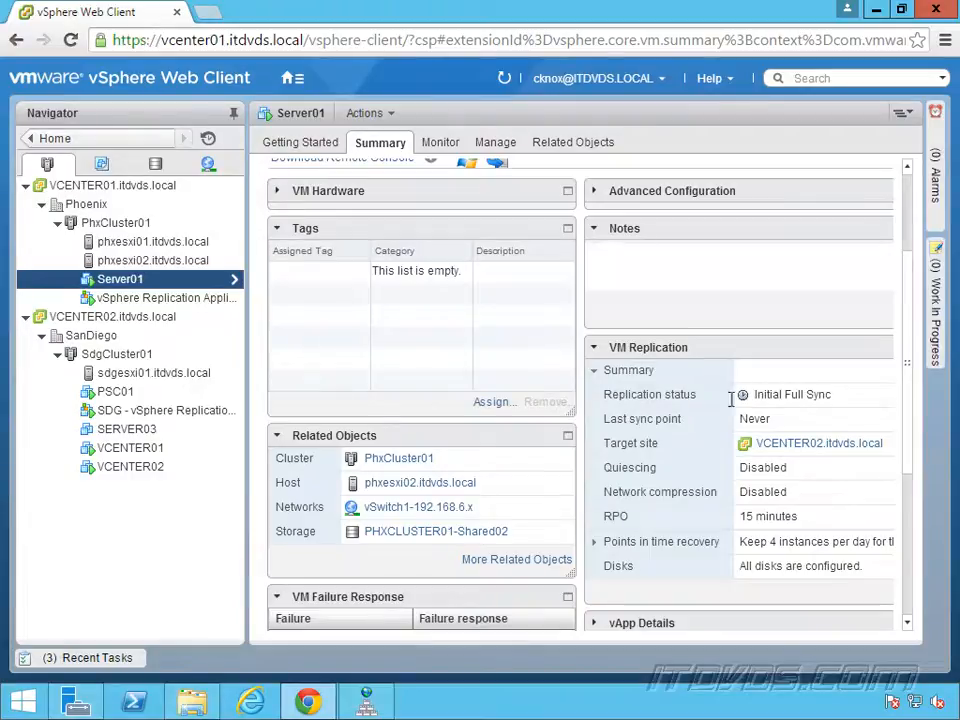
pyautogui.moveTo(810, 384)
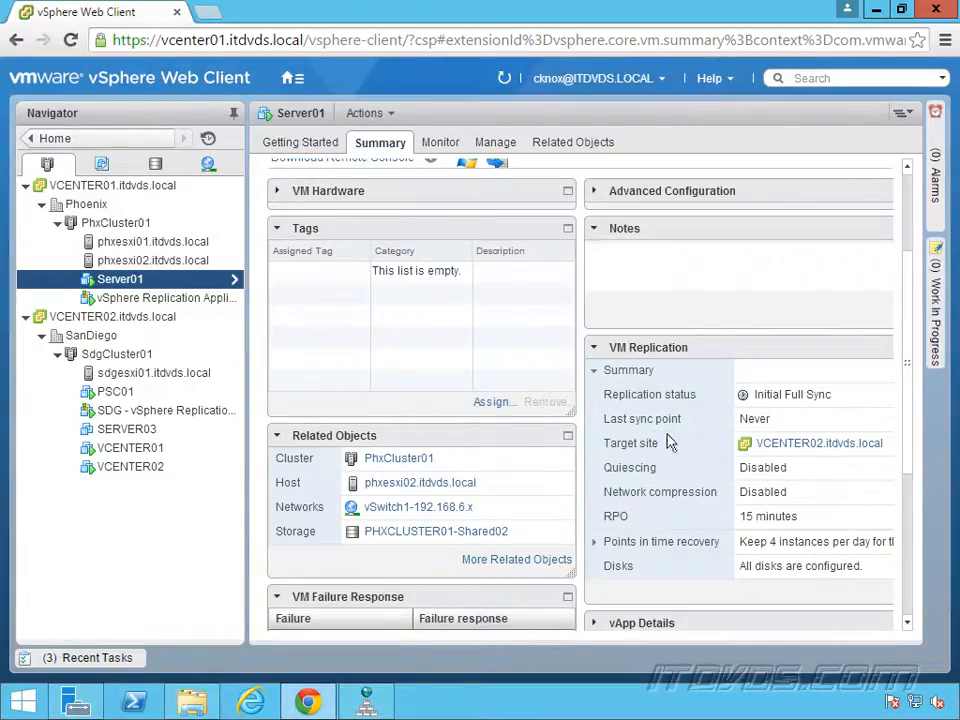
pyautogui.moveTo(658, 490)
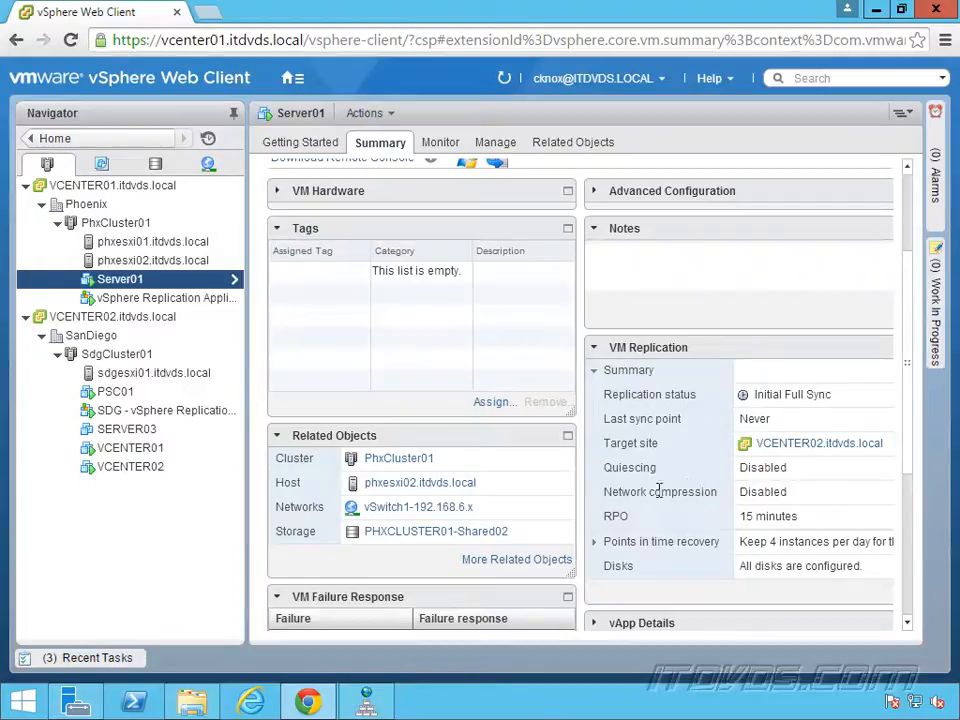
pyautogui.moveTo(624, 558)
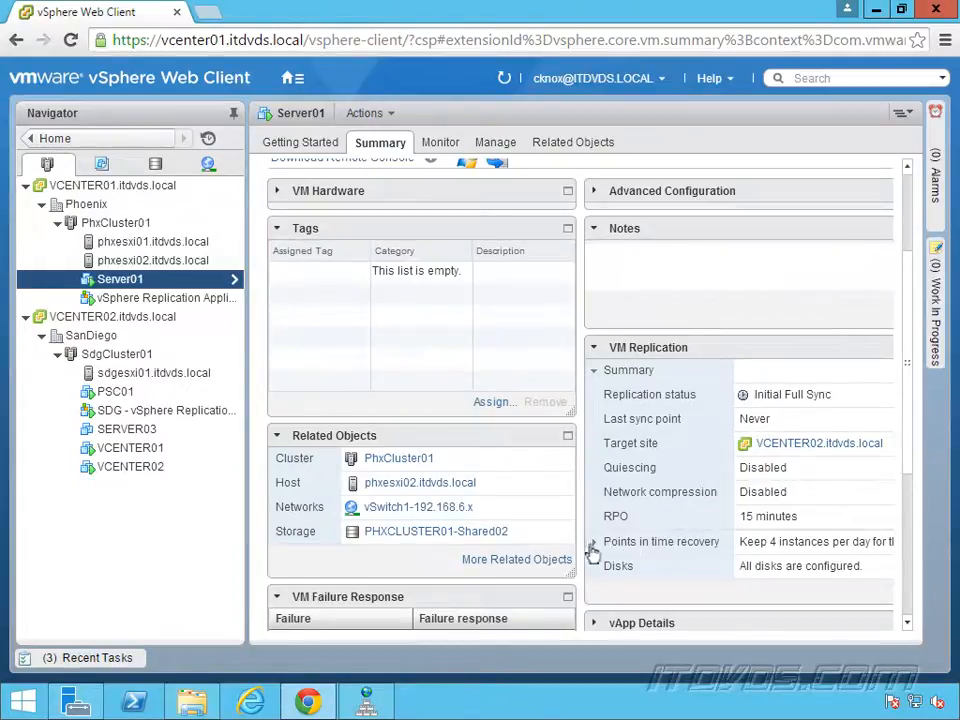
pyautogui.moveTo(710, 490)
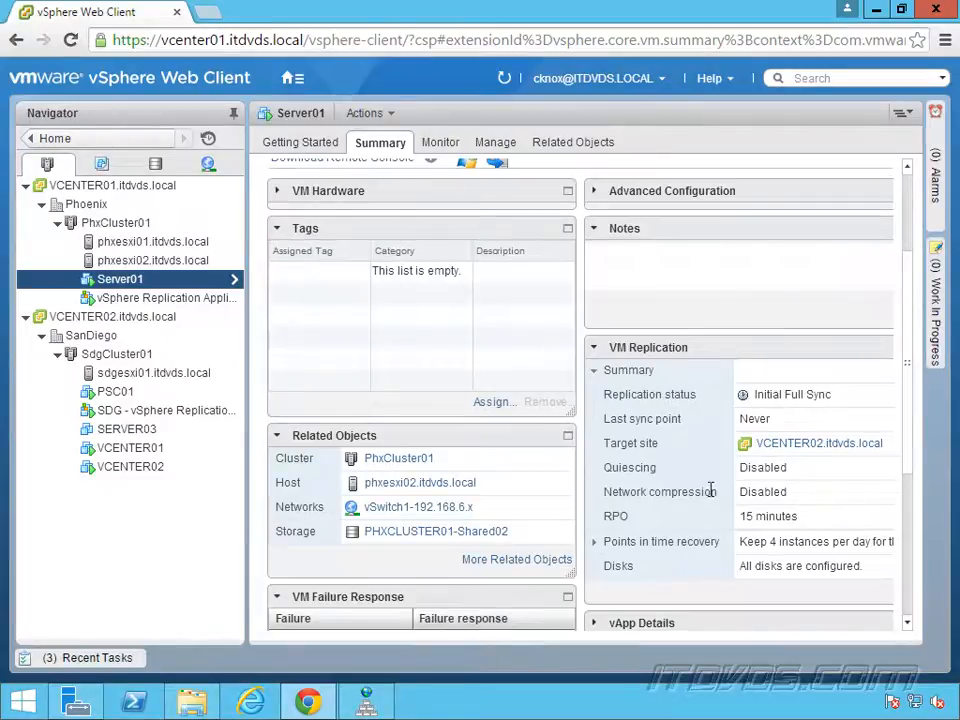
pyautogui.moveTo(764, 418)
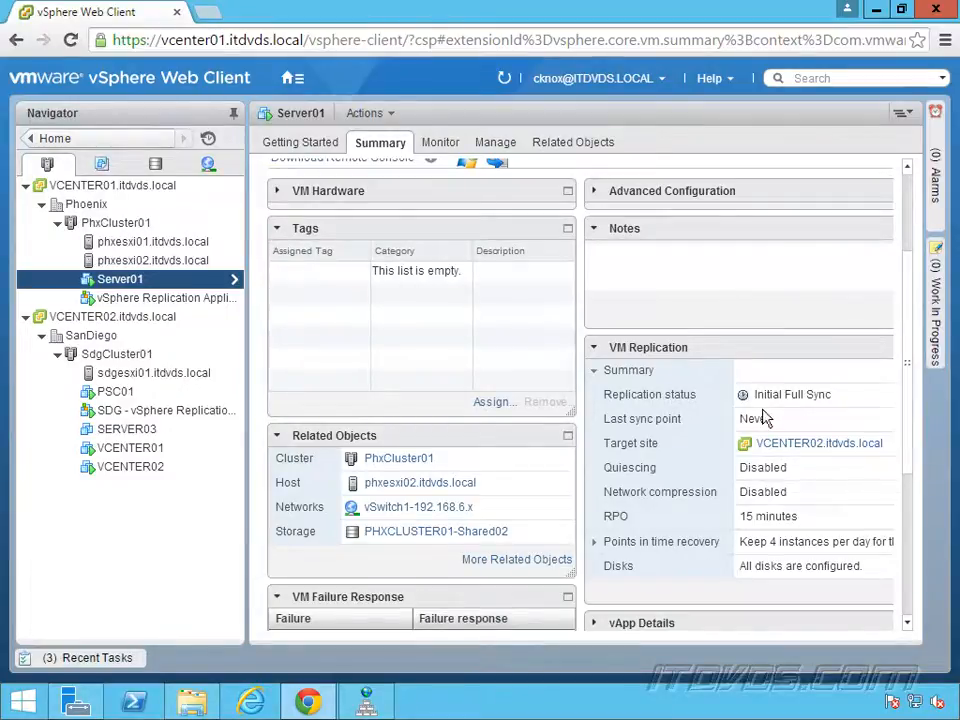